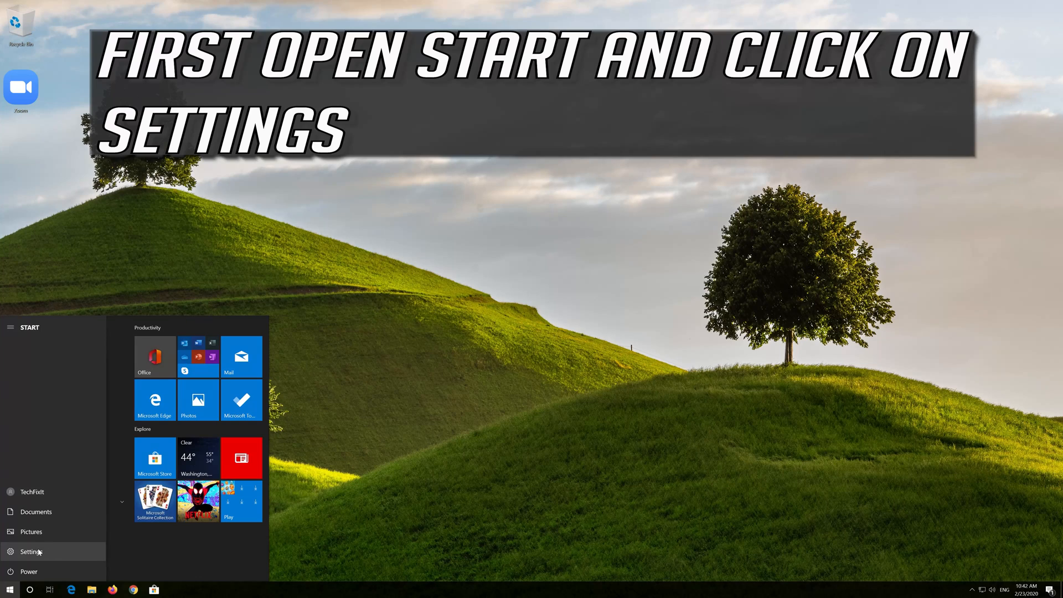
Open Windows Settings from Start and go to the Privacy section
click(30, 552)
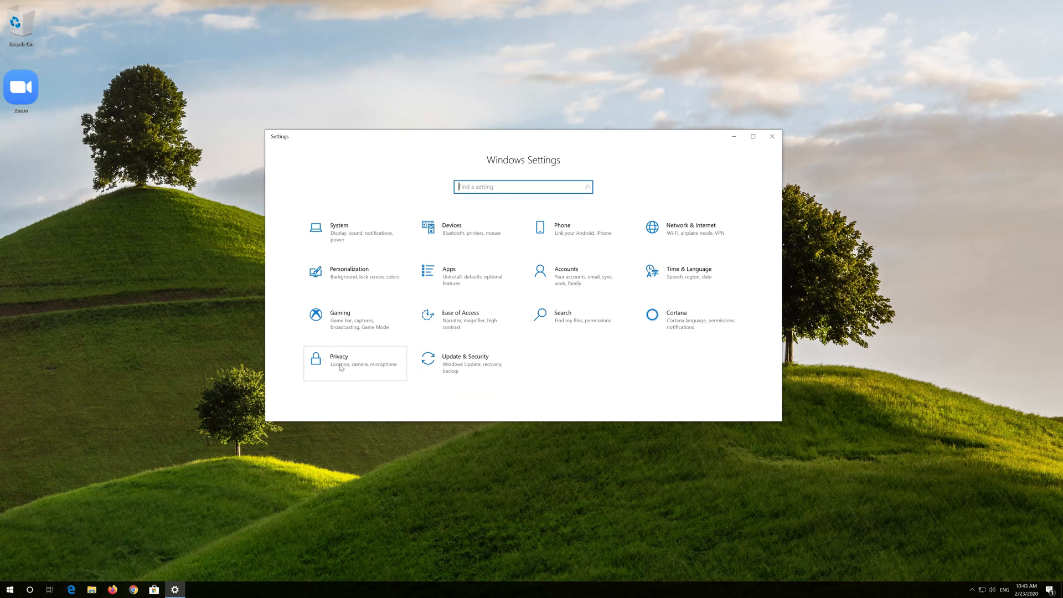
mouse_move(351, 366)
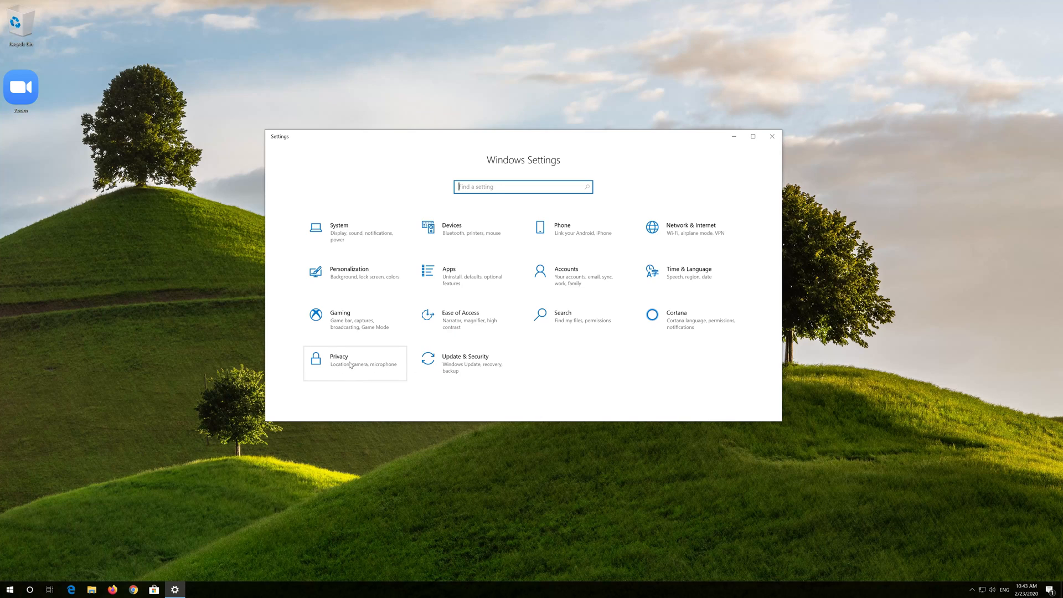
click(339, 356)
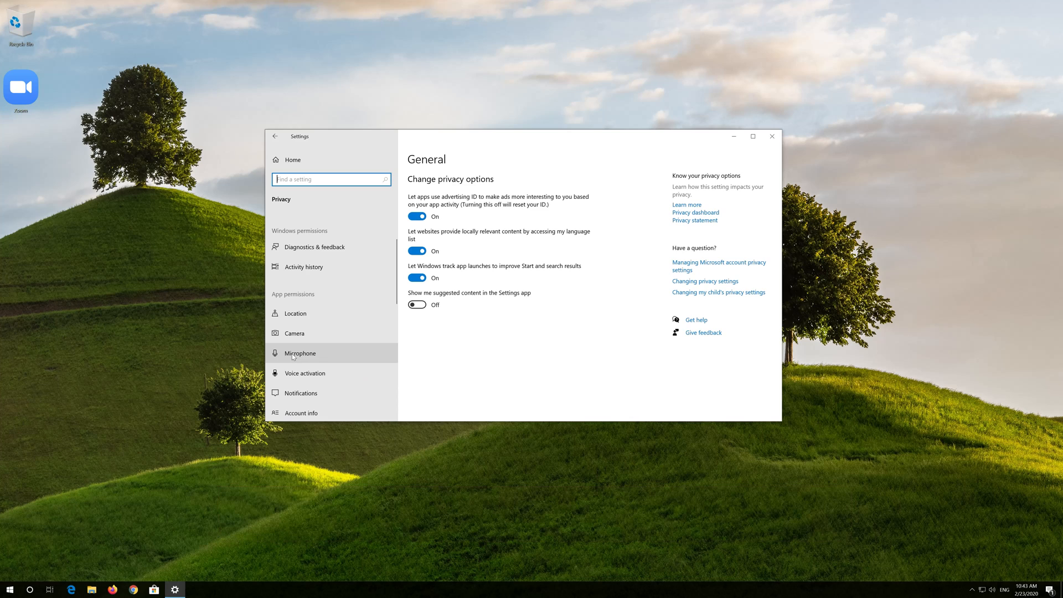
In the Microphone privacy page, turn on 'Microphone access for this device' via Change
click(301, 352)
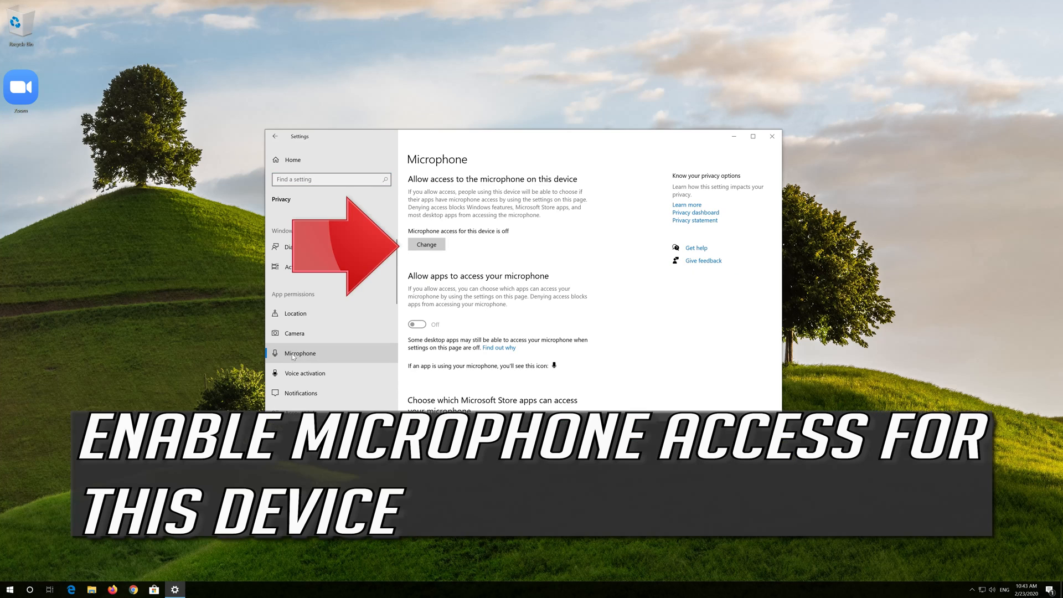
mouse_move(467, 226)
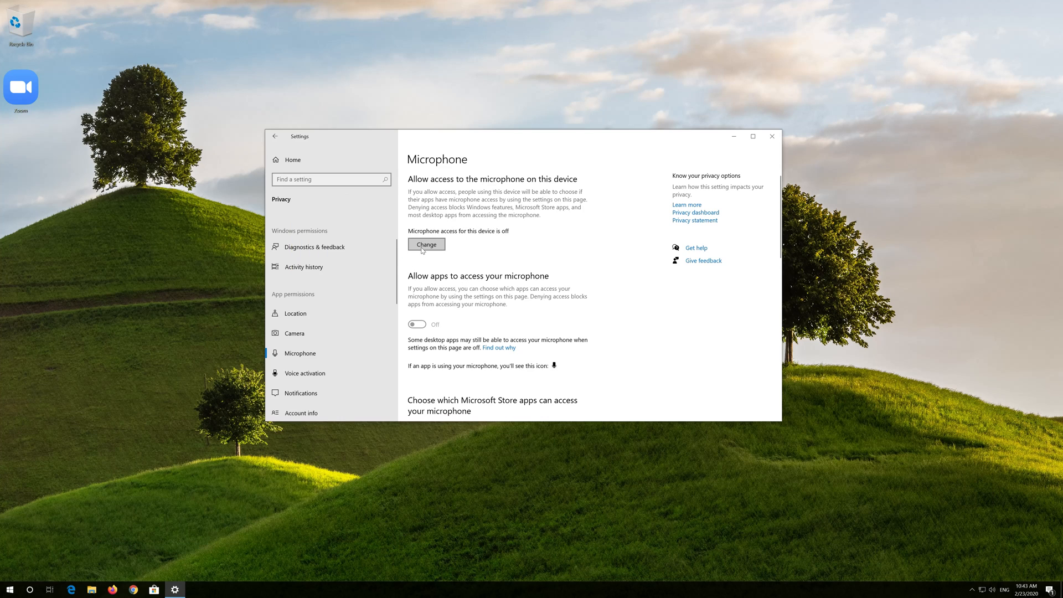
click(426, 244)
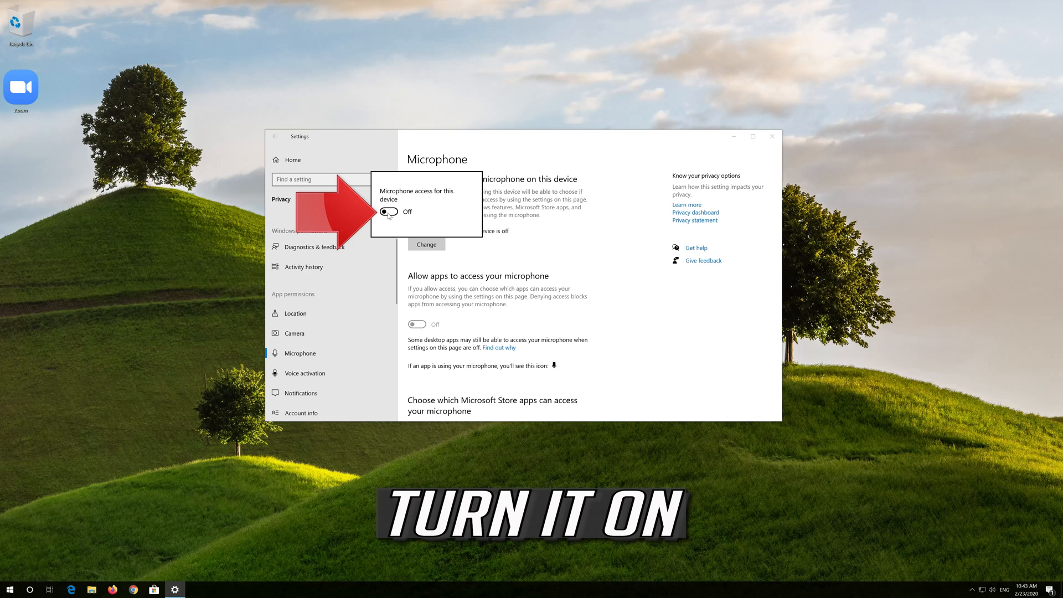
click(389, 211)
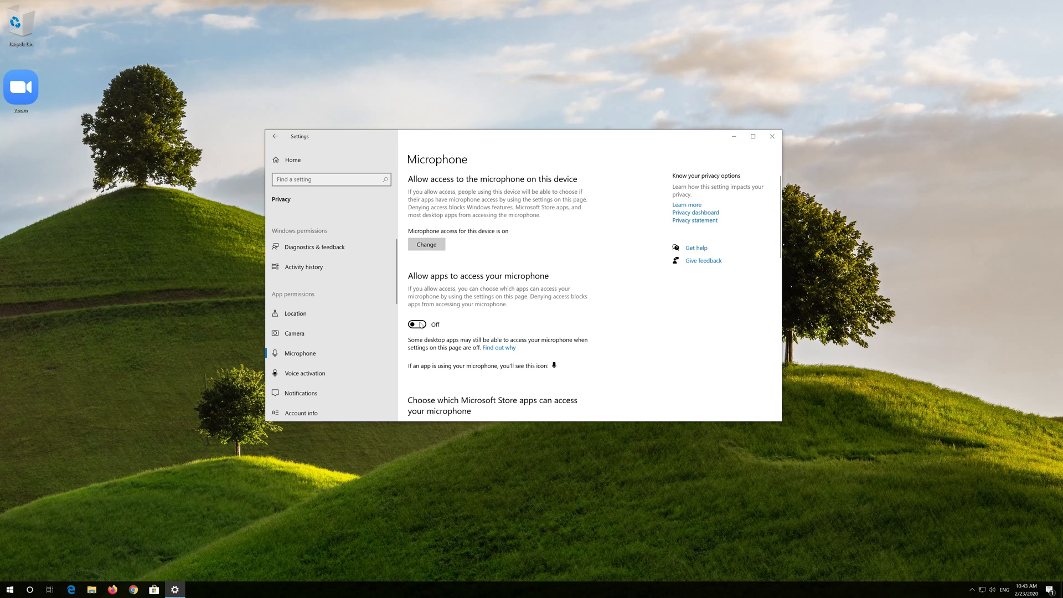
Allow apps to access the microphone and enable it for Skype and Voice Recorder
click(416, 324)
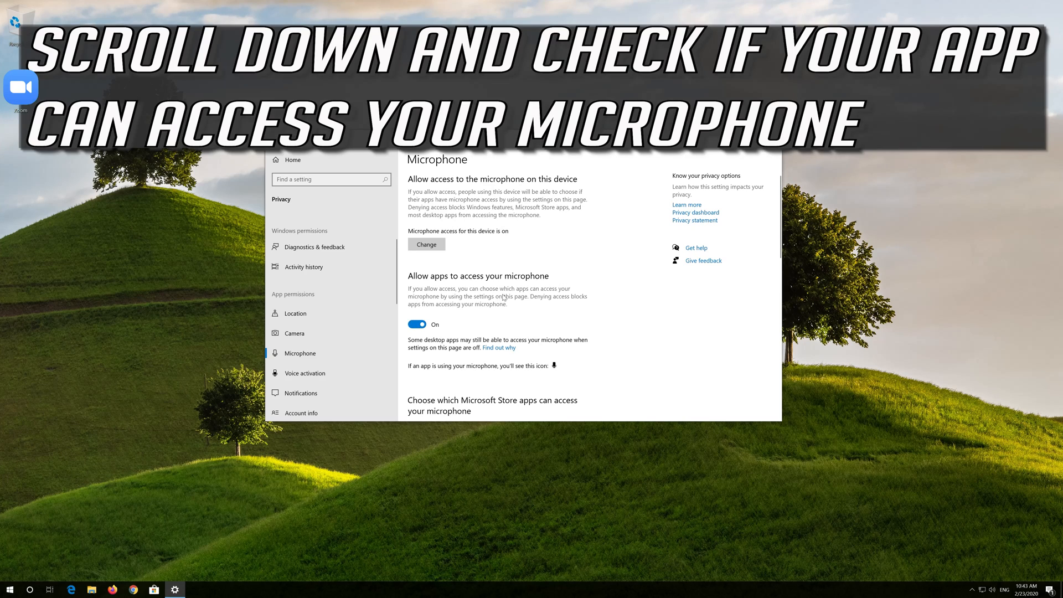
scroll(down, 3)
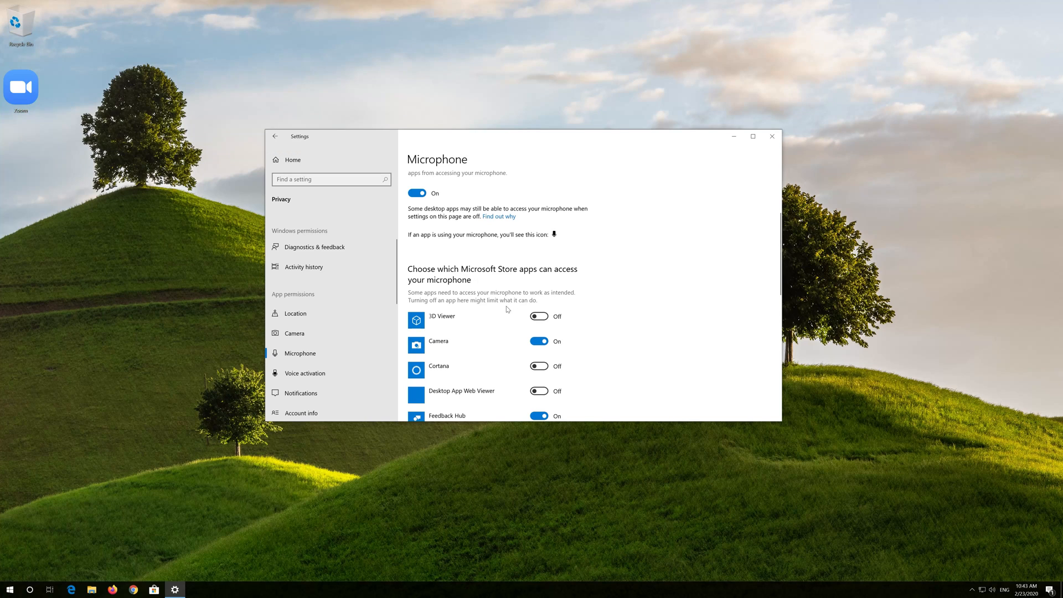
scroll(down, 3)
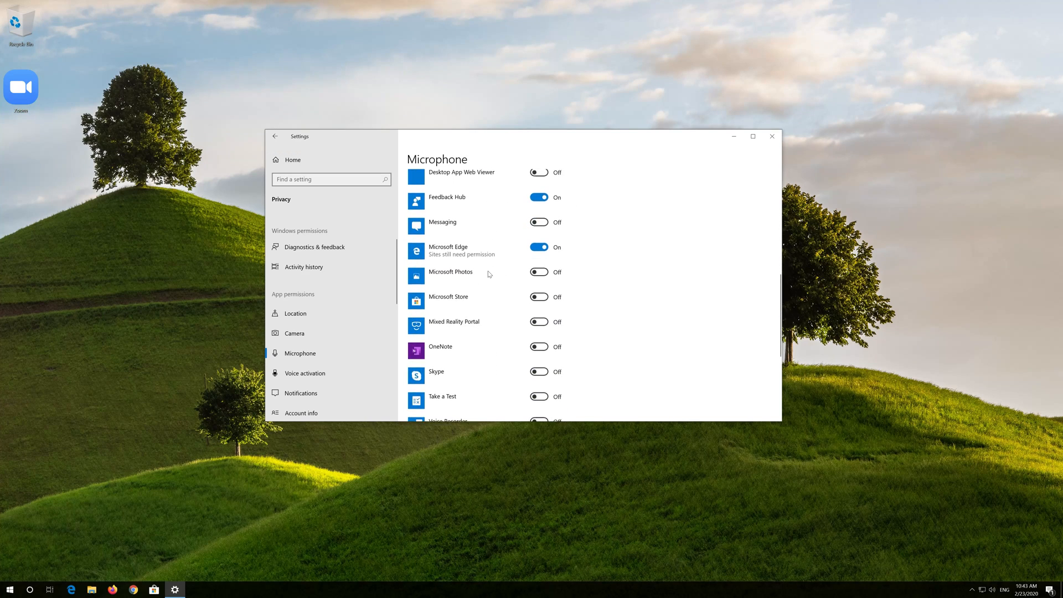
scroll(down, 3)
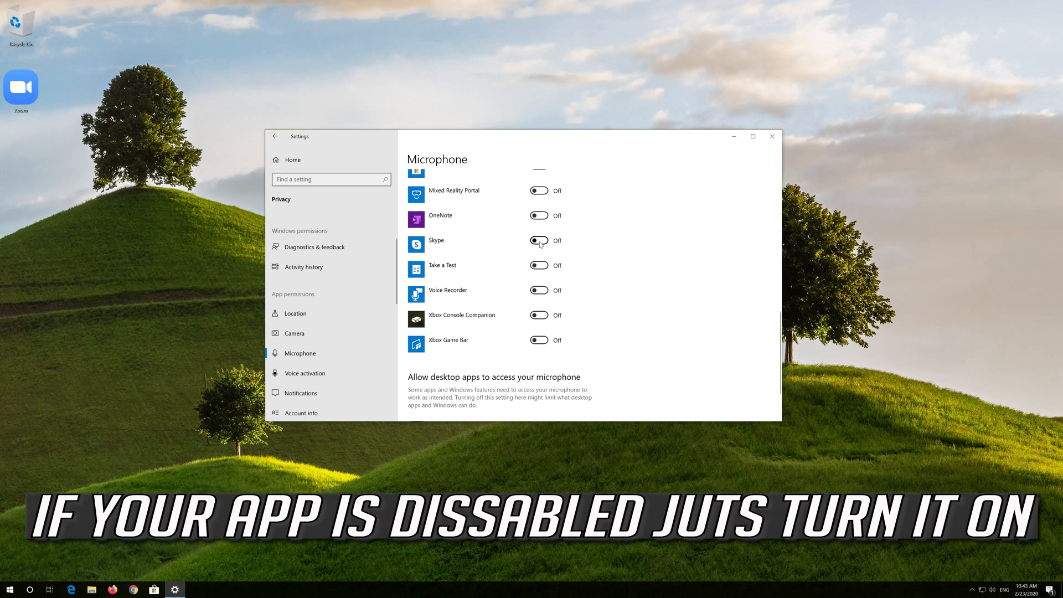
click(538, 241)
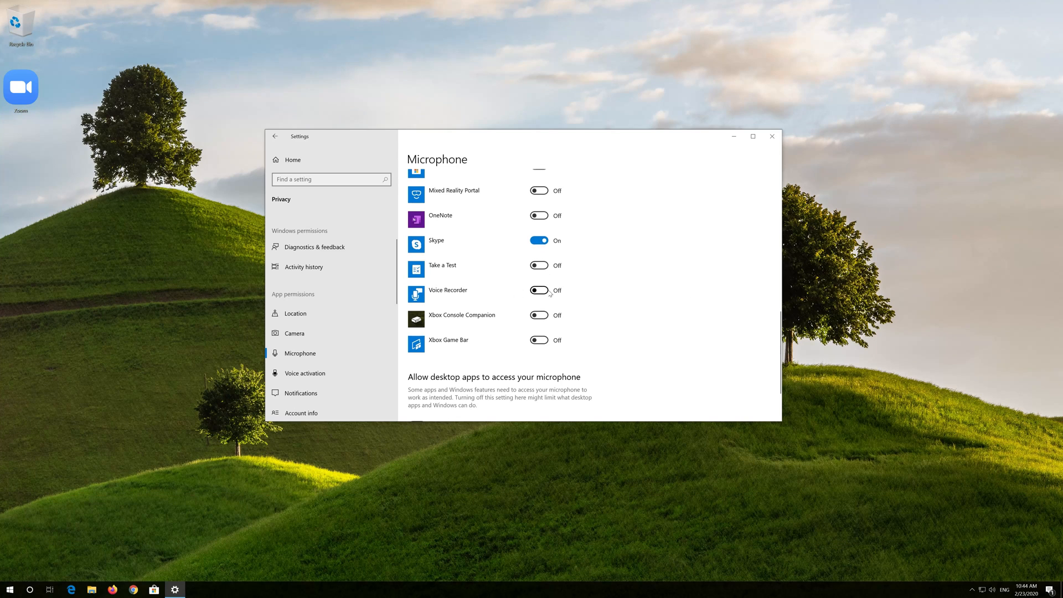
click(539, 291)
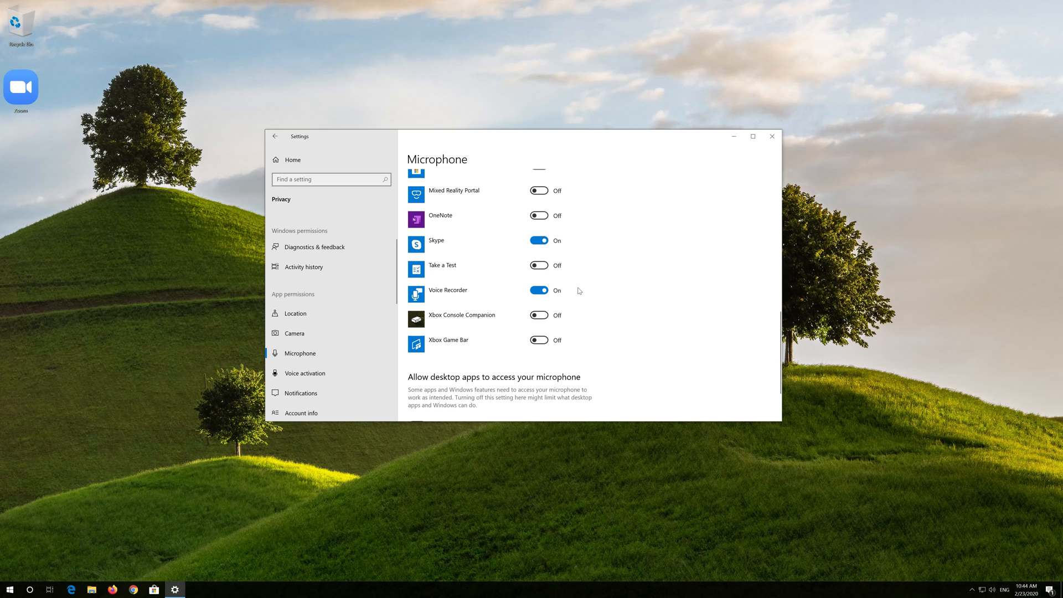
Allow desktop apps to access the microphone, then open the Start menu
scroll(down, 3)
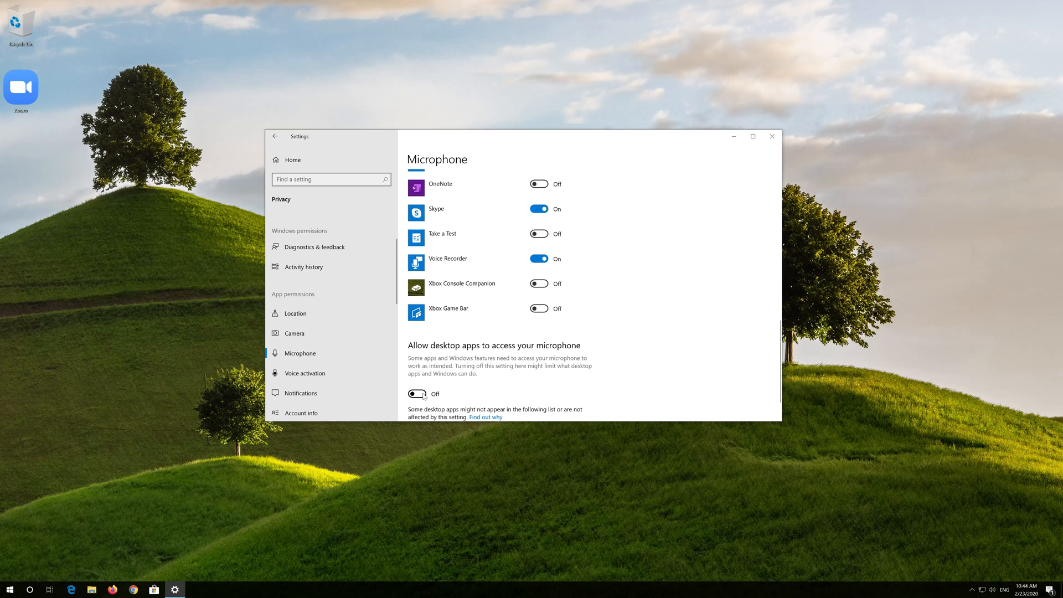
click(417, 394)
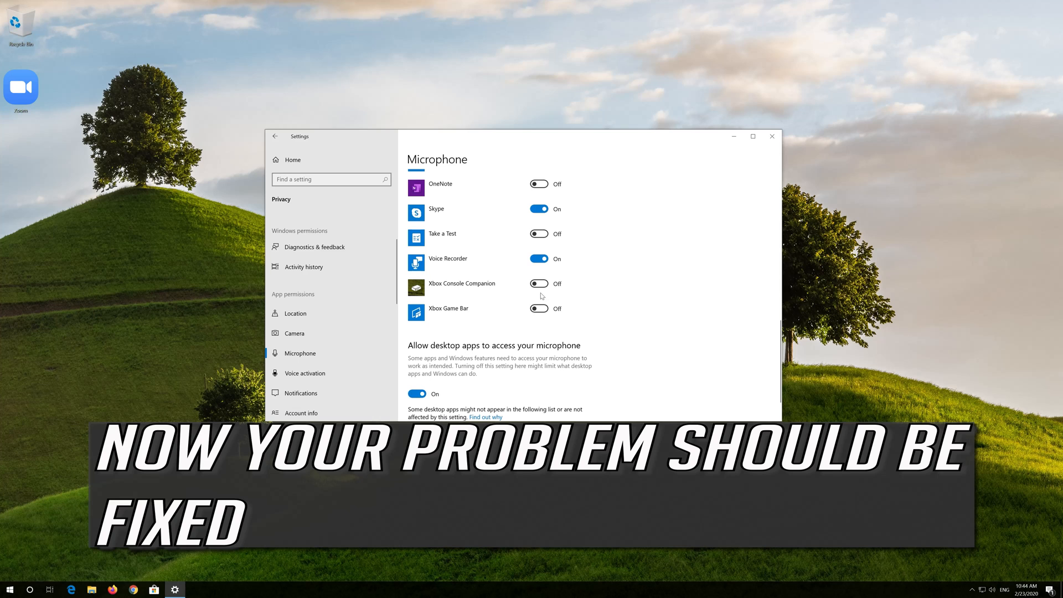
click(10, 588)
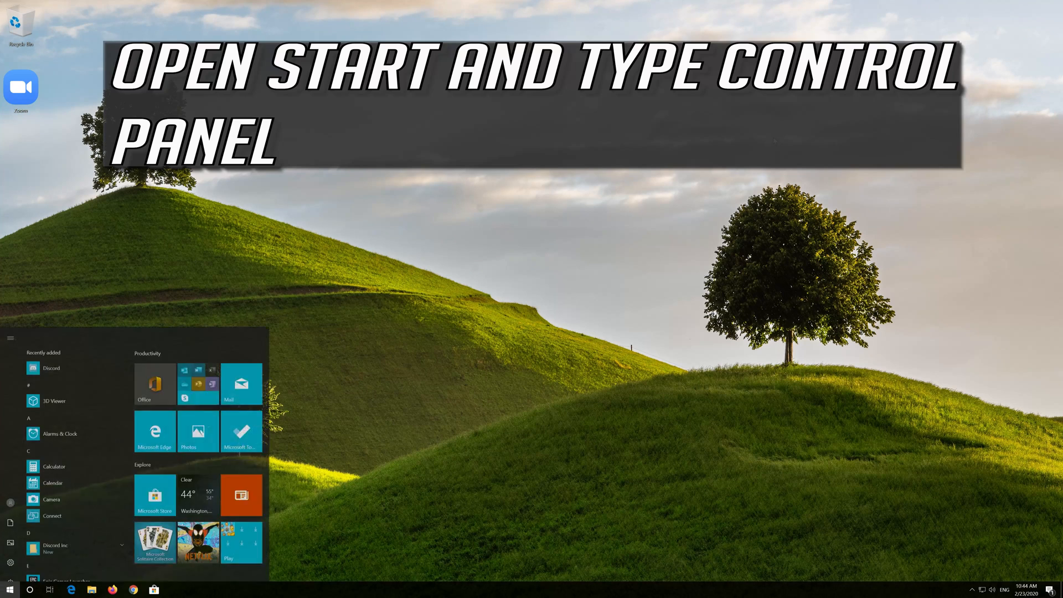
Search Start for 'control panel' and open Control Panel
text(control)
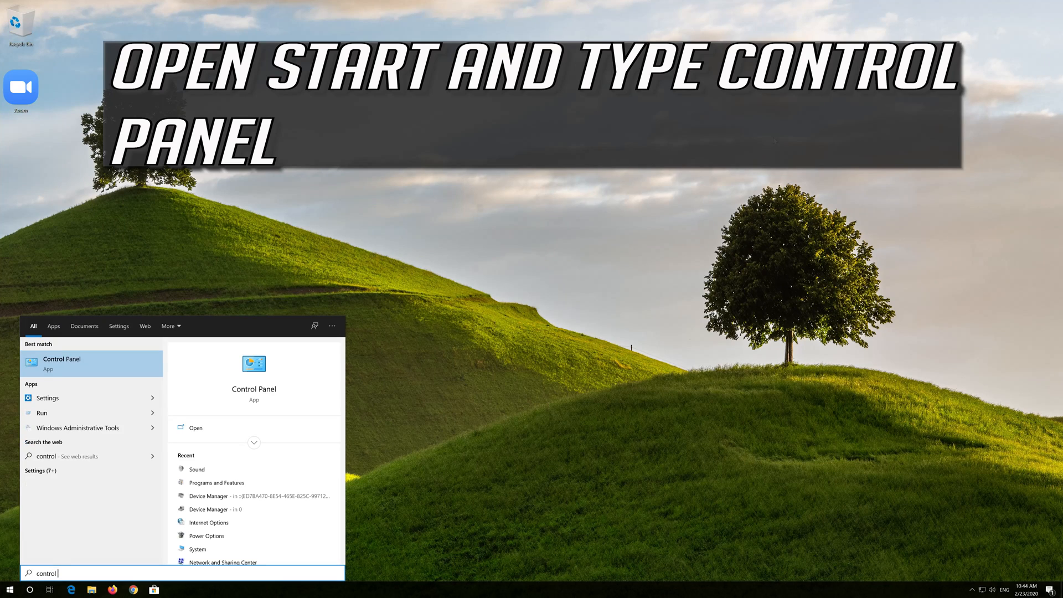
text(panel)
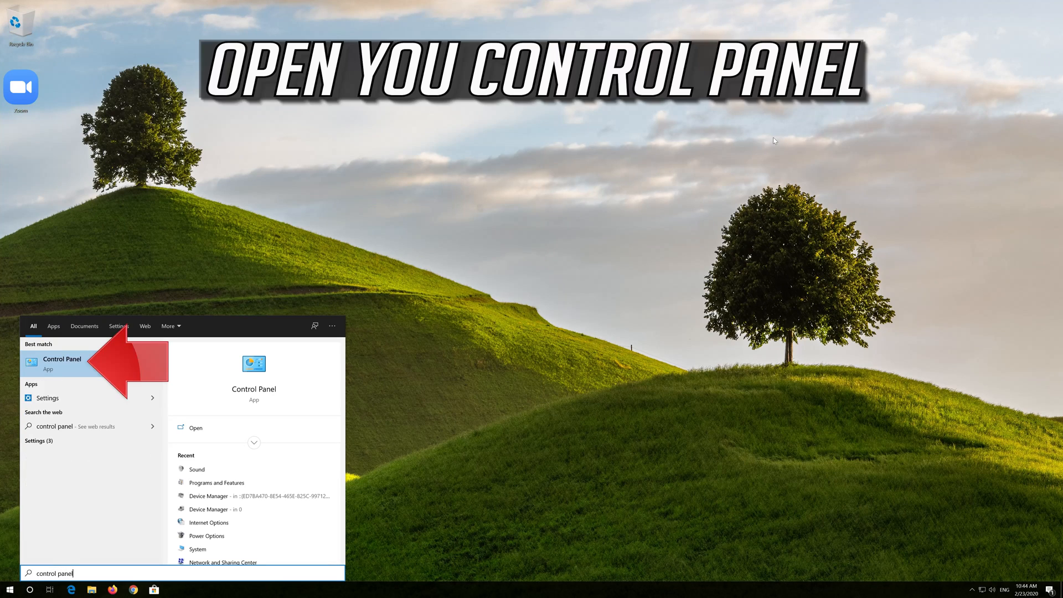
mouse_move(200, 358)
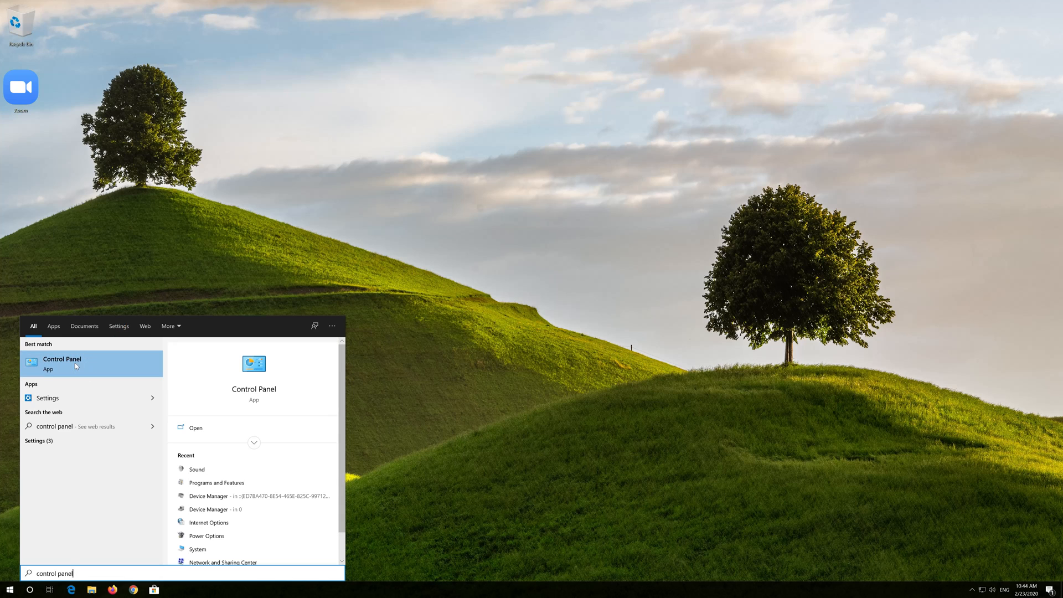
click(62, 363)
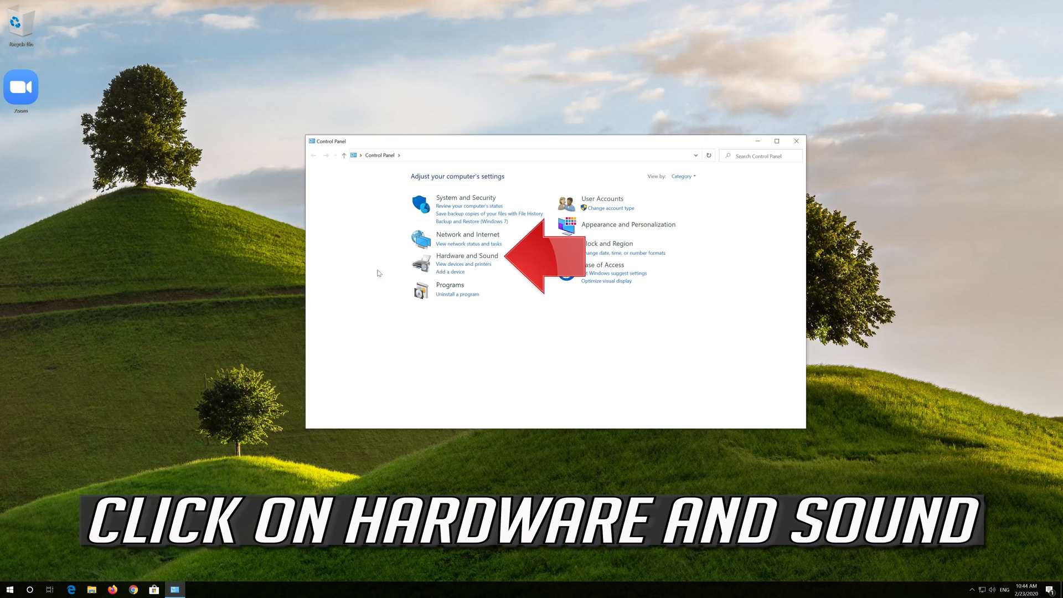
mouse_move(466, 256)
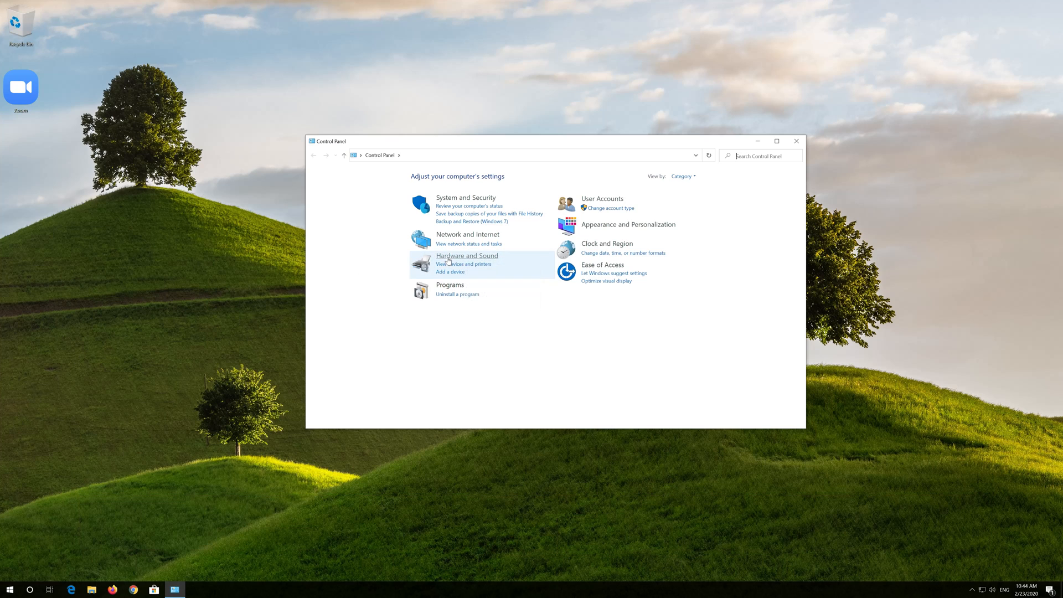
Open the Sound dialog from Hardware and Sound and move it to the screen centre
click(466, 255)
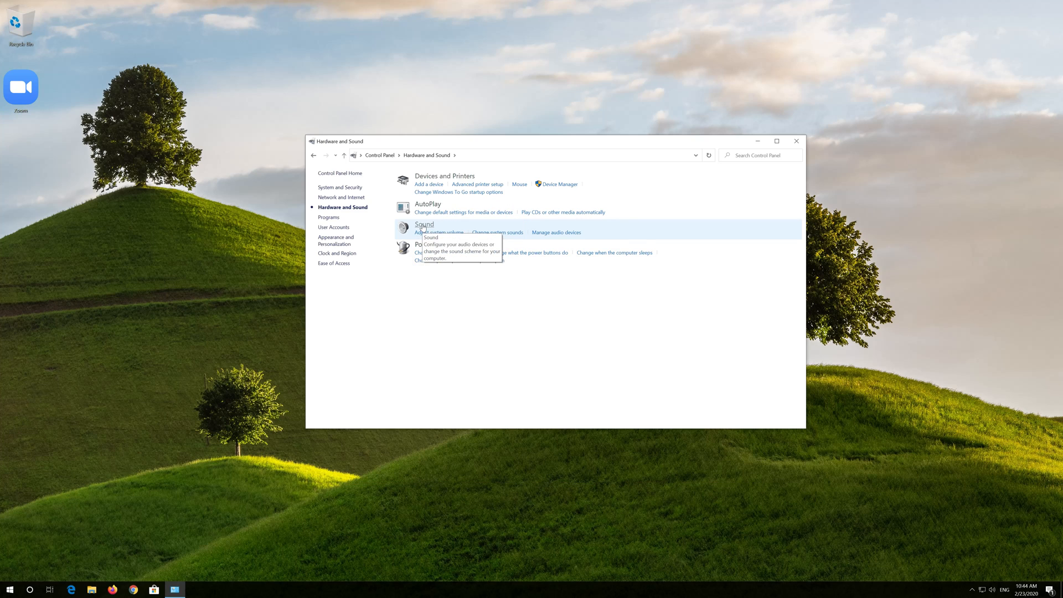
click(423, 224)
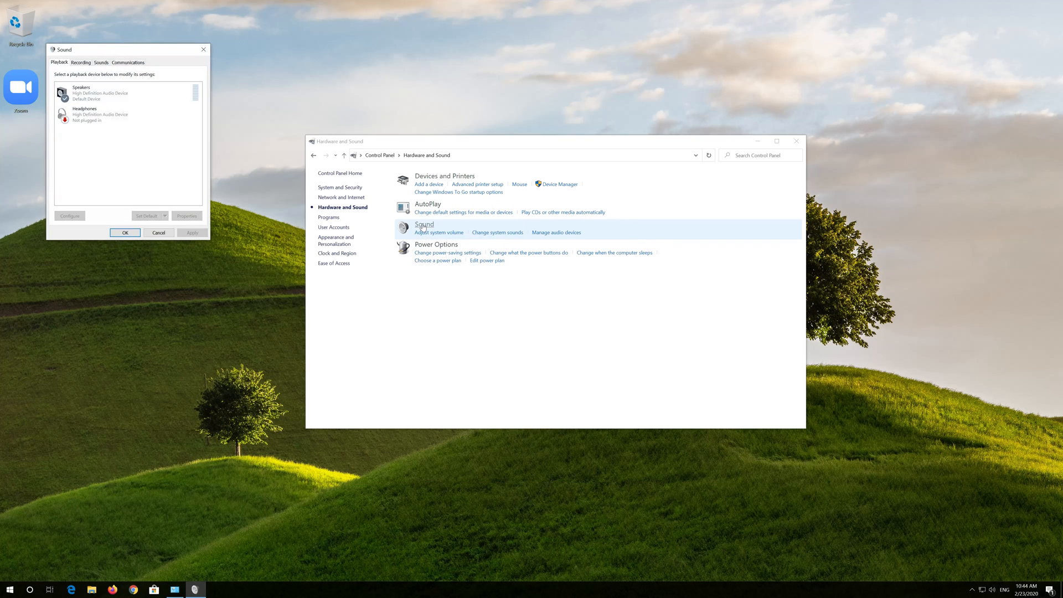
drag(129, 49, 425, 136)
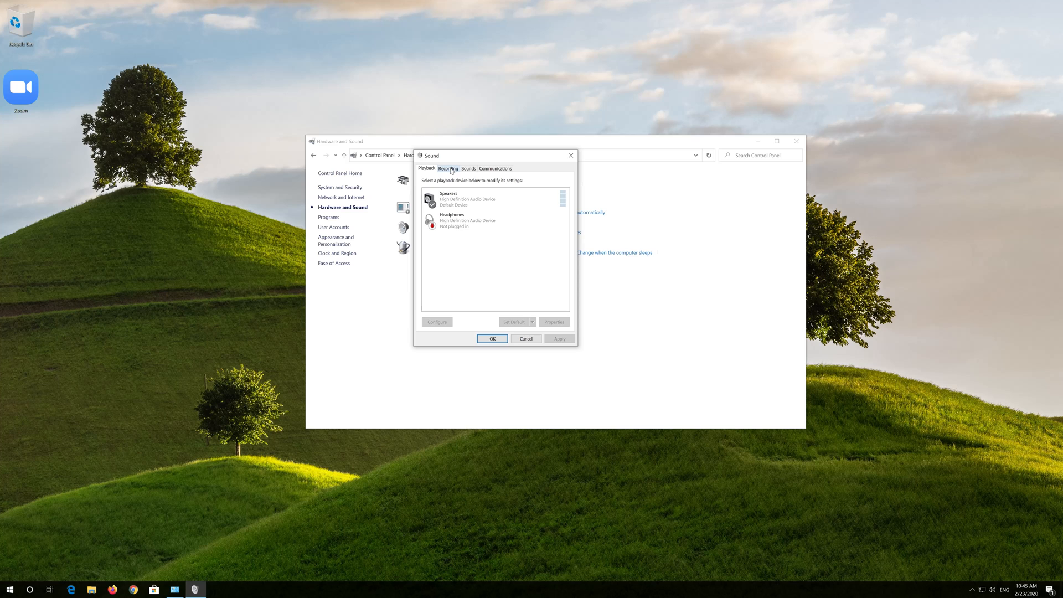
On the Recording tab, request the Microphone device's Properties from its context menu
click(447, 168)
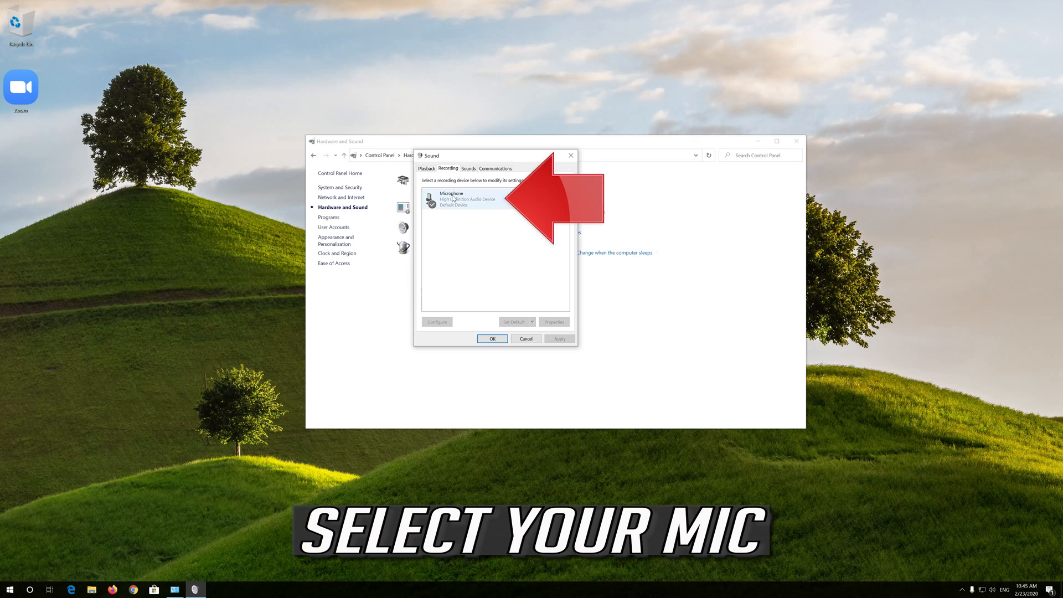
click(466, 198)
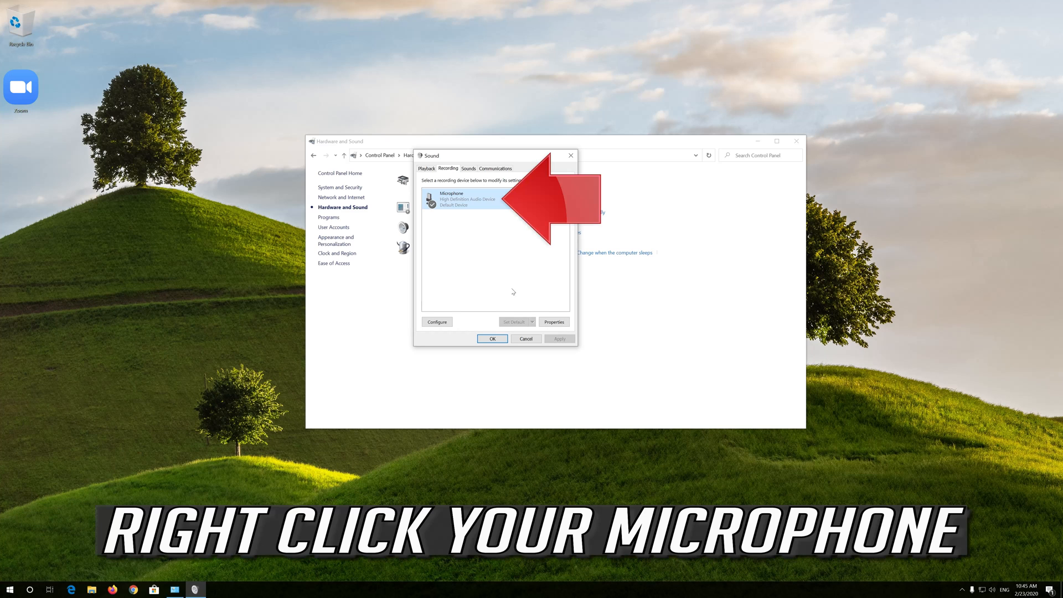
right_click(450, 200)
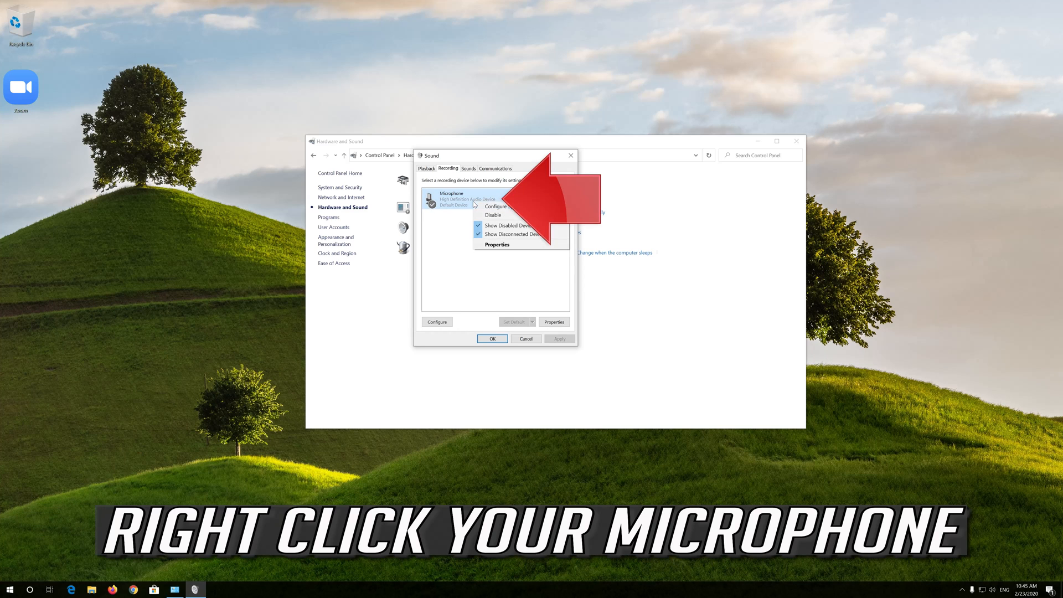
mouse_move(498, 245)
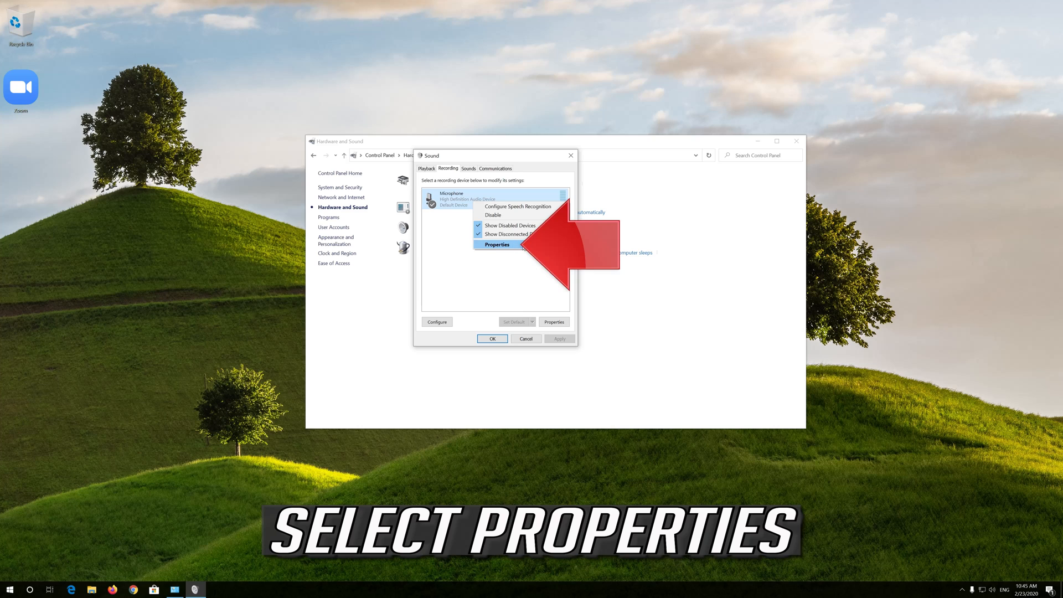
click(498, 244)
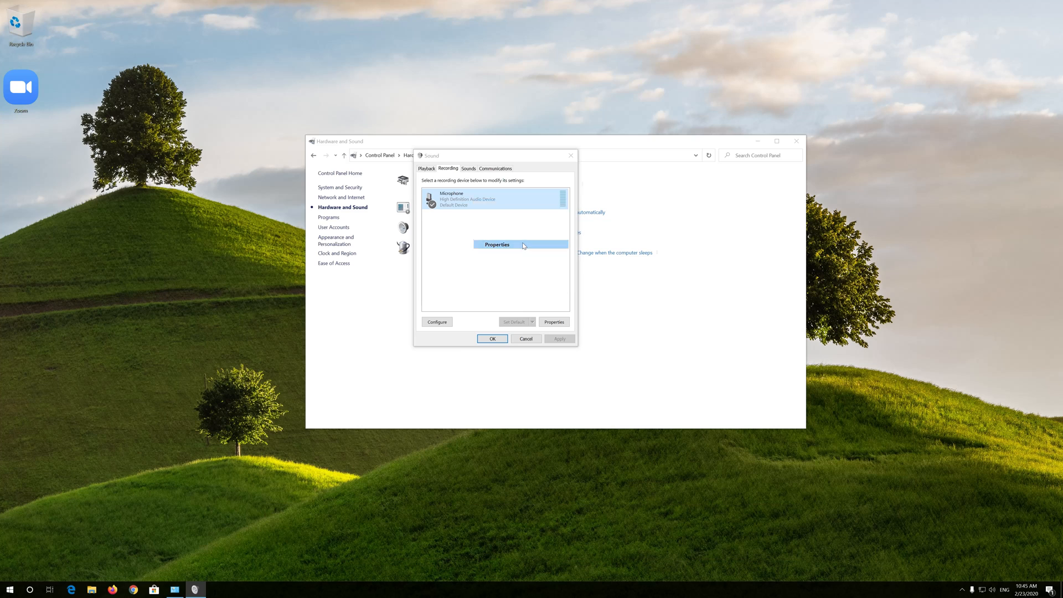
In Microphone Properties, raise the Levels slider well above its near-zero value
click(496, 244)
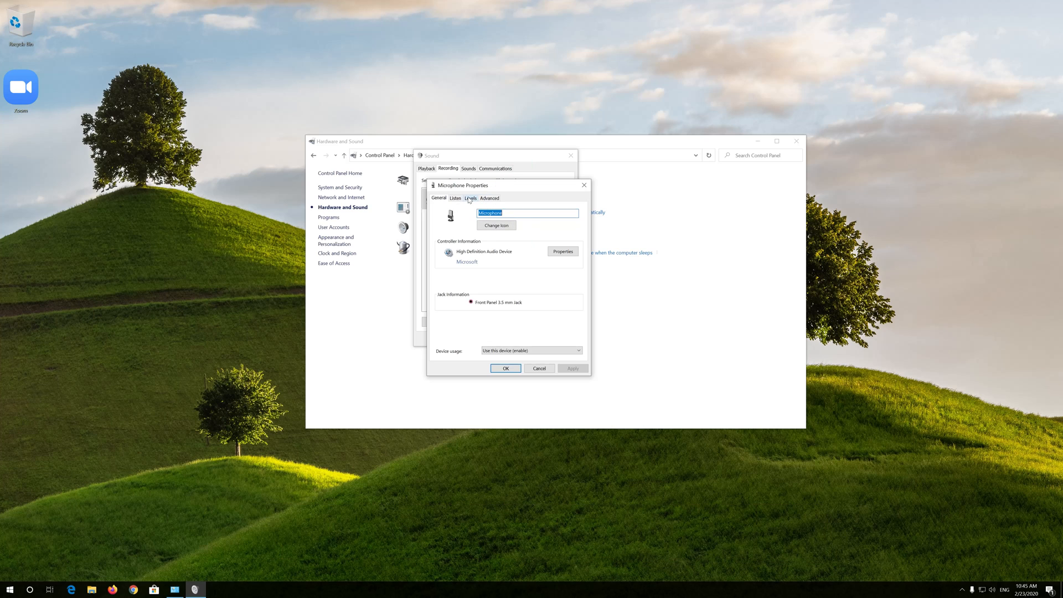
click(471, 197)
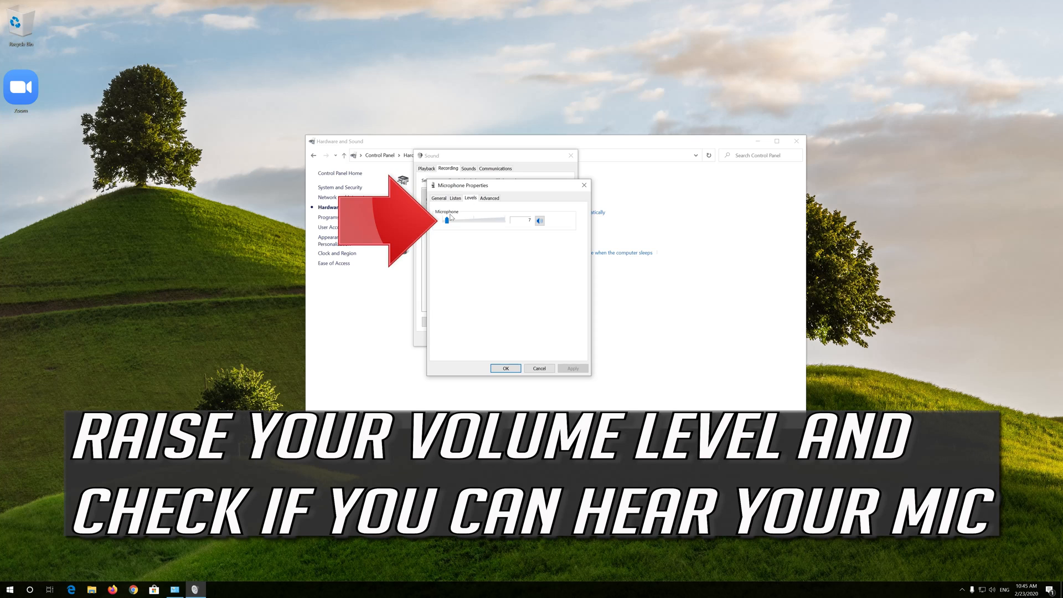
drag(445, 219, 463, 219)
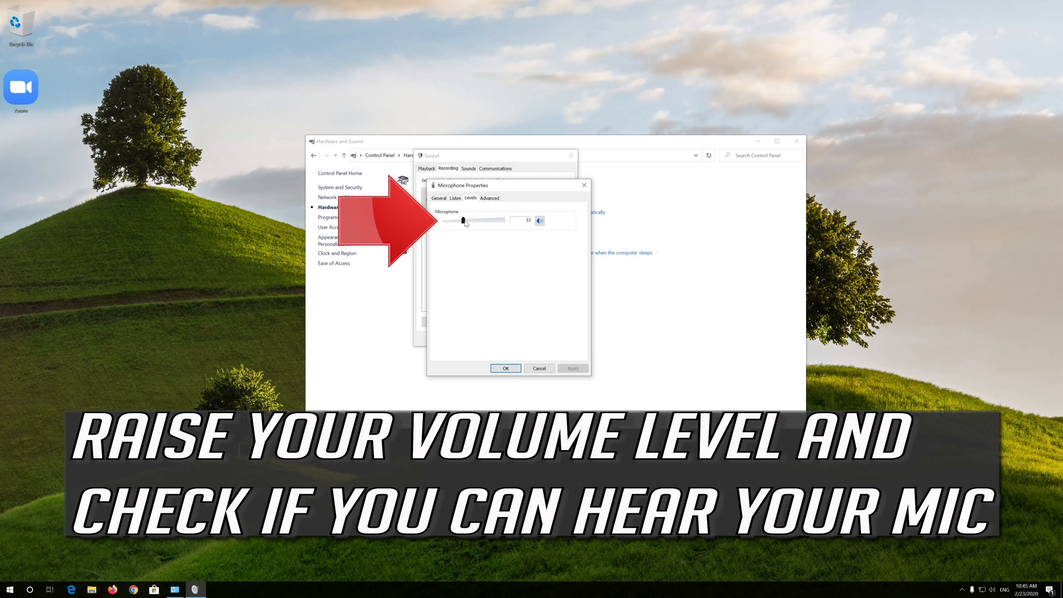
drag(463, 219, 491, 219)
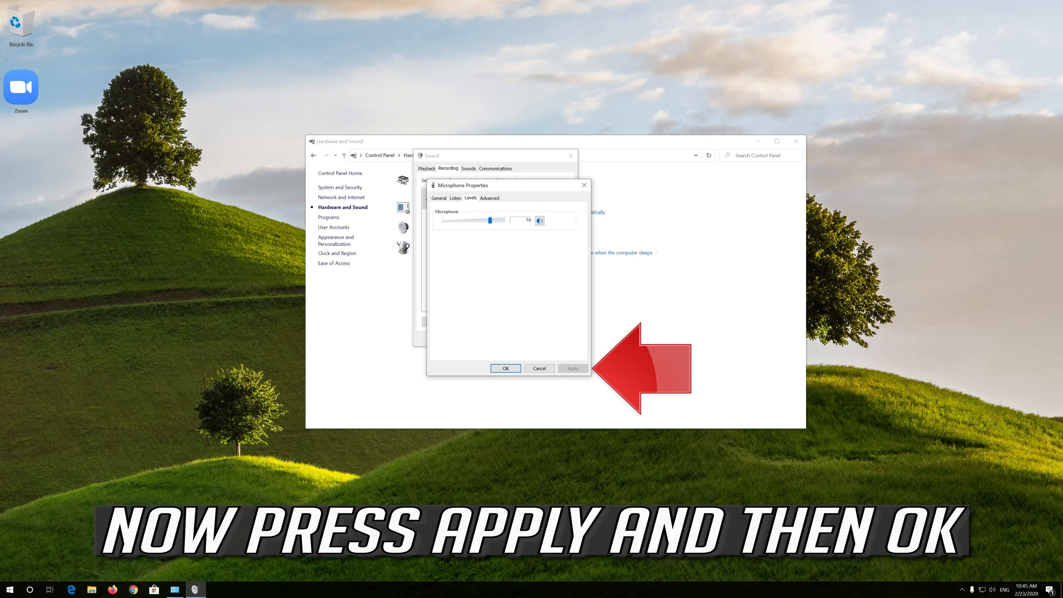
Apply the new level, close the Sound dialogs, and search Start for 'device Manager'
click(572, 368)
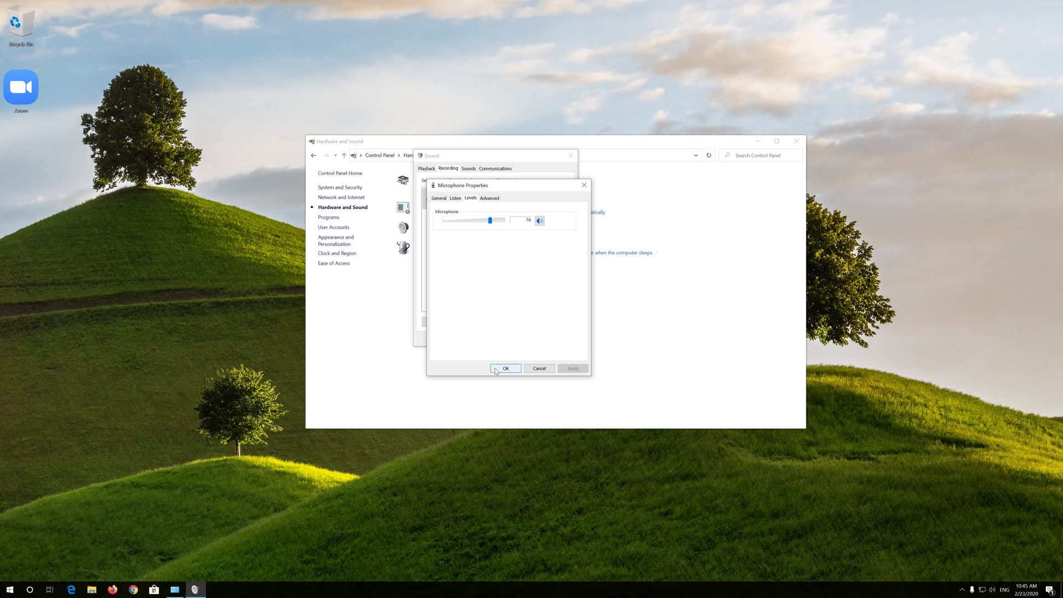
click(504, 367)
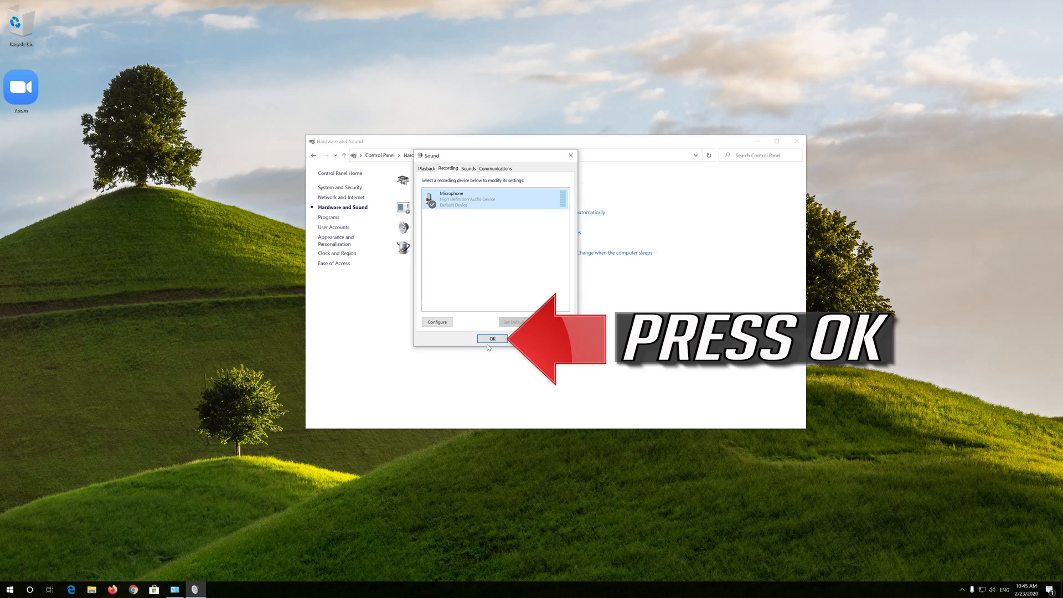
click(493, 339)
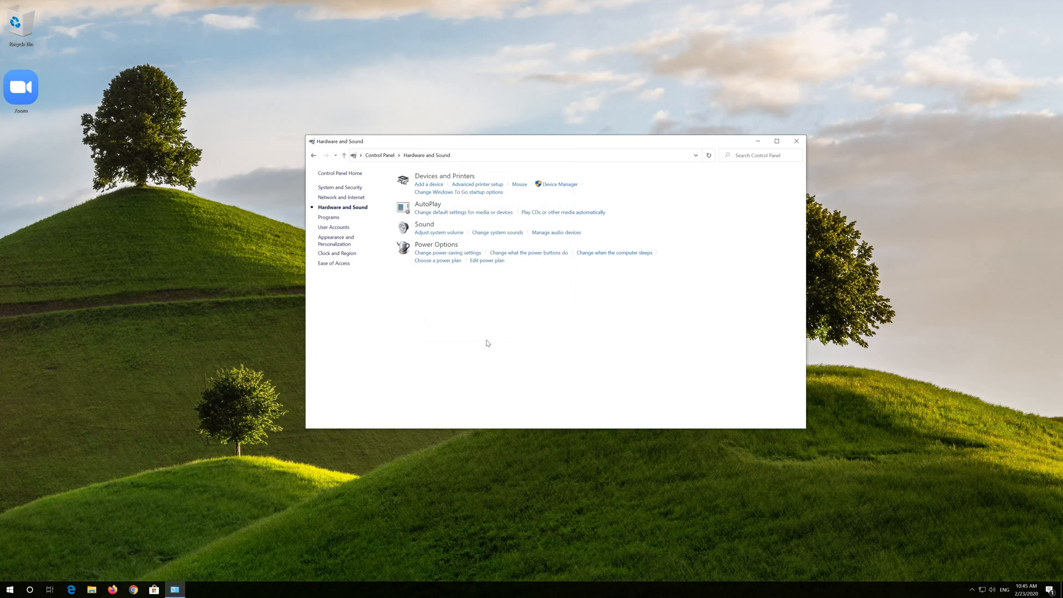
text(device Manager)
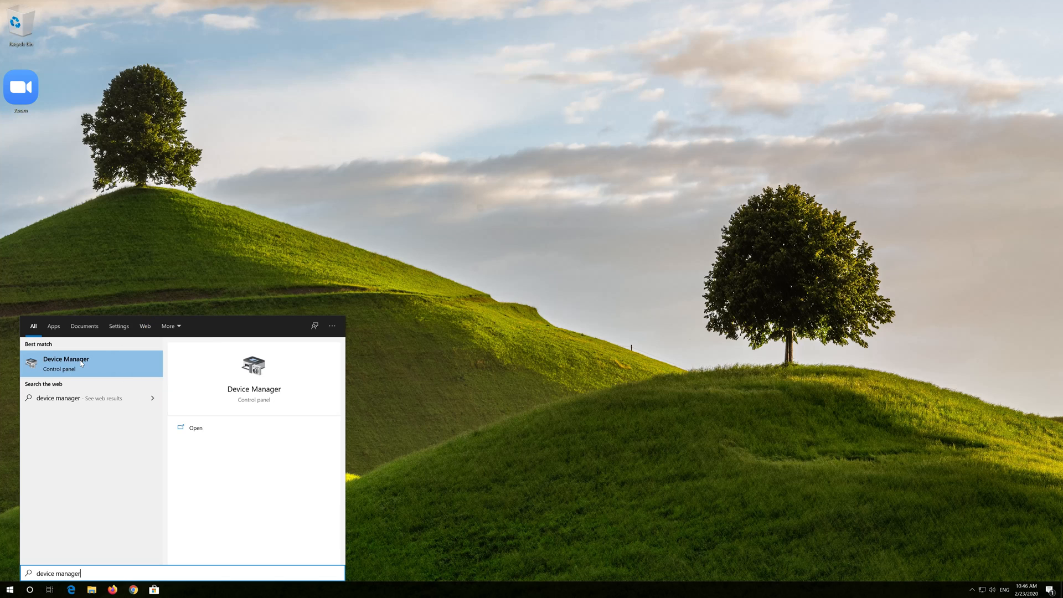
In Device Manager, expand Audio inputs and outputs and open the Microphone's Properties
click(66, 363)
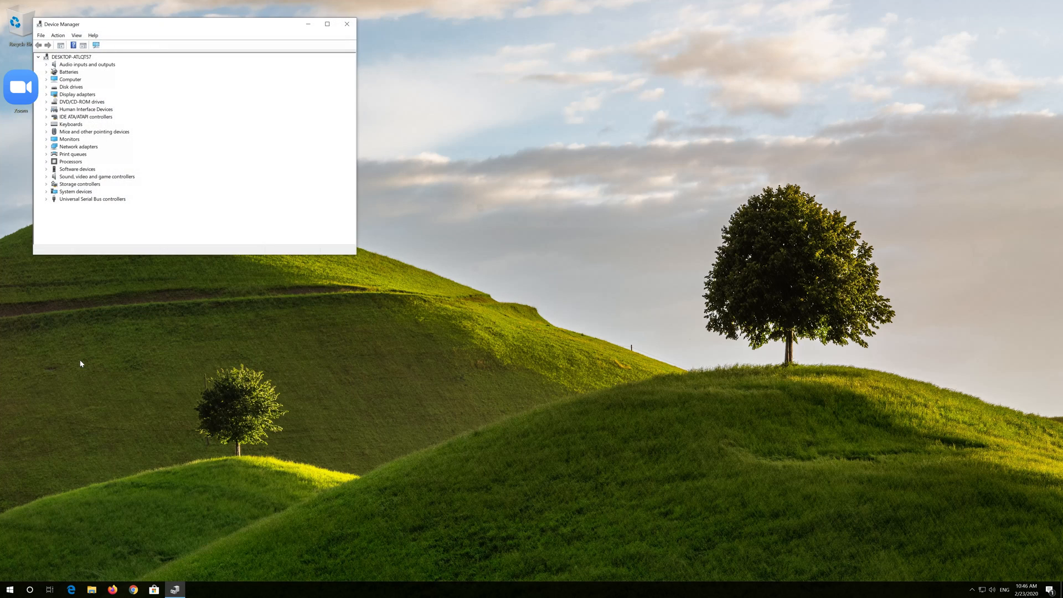
mouse_move(183, 29)
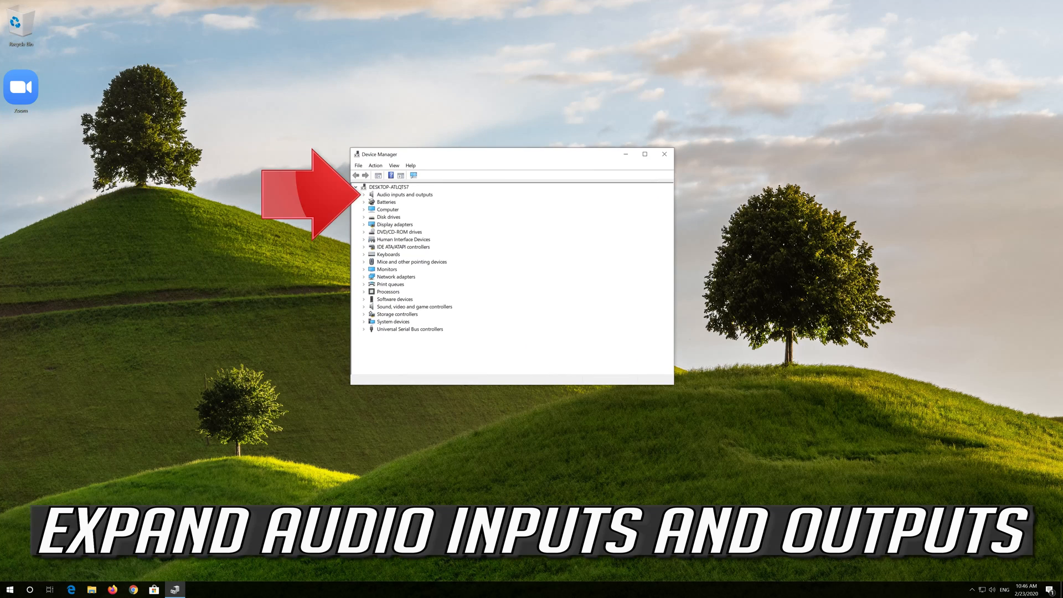
mouse_move(433, 197)
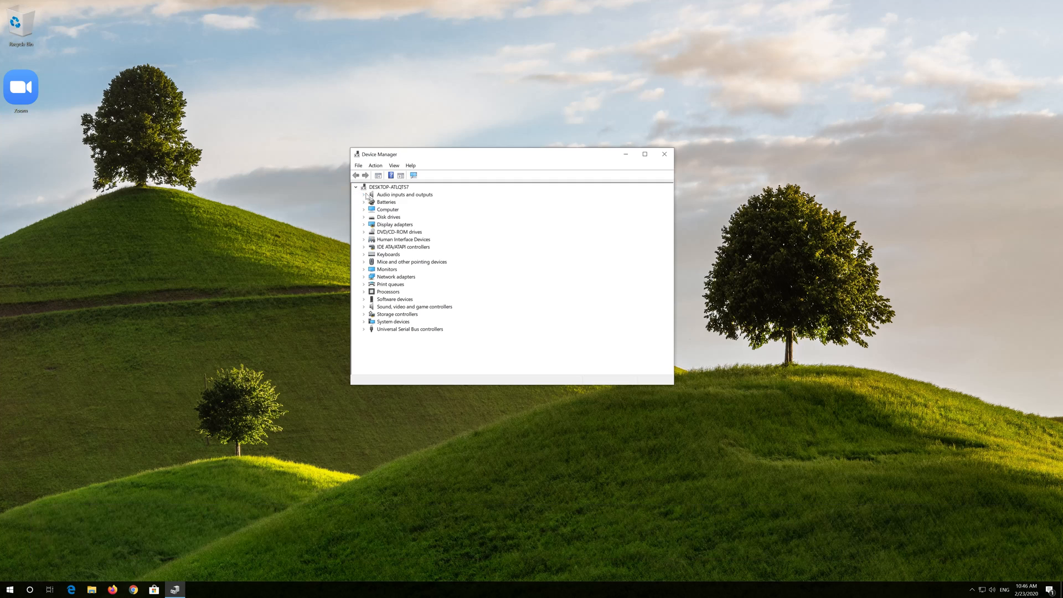
click(365, 195)
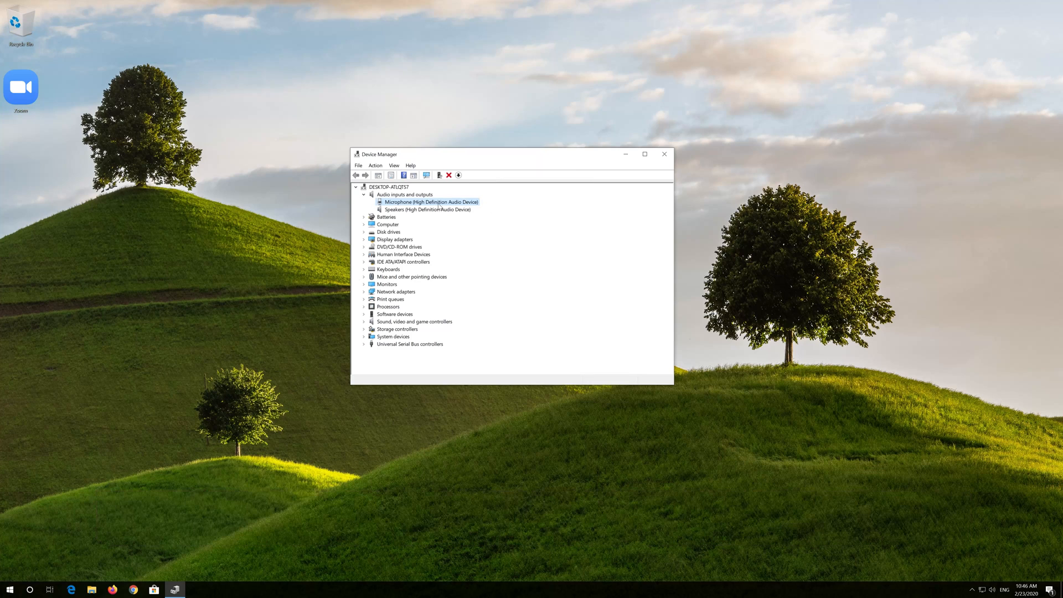
right_click(430, 201)
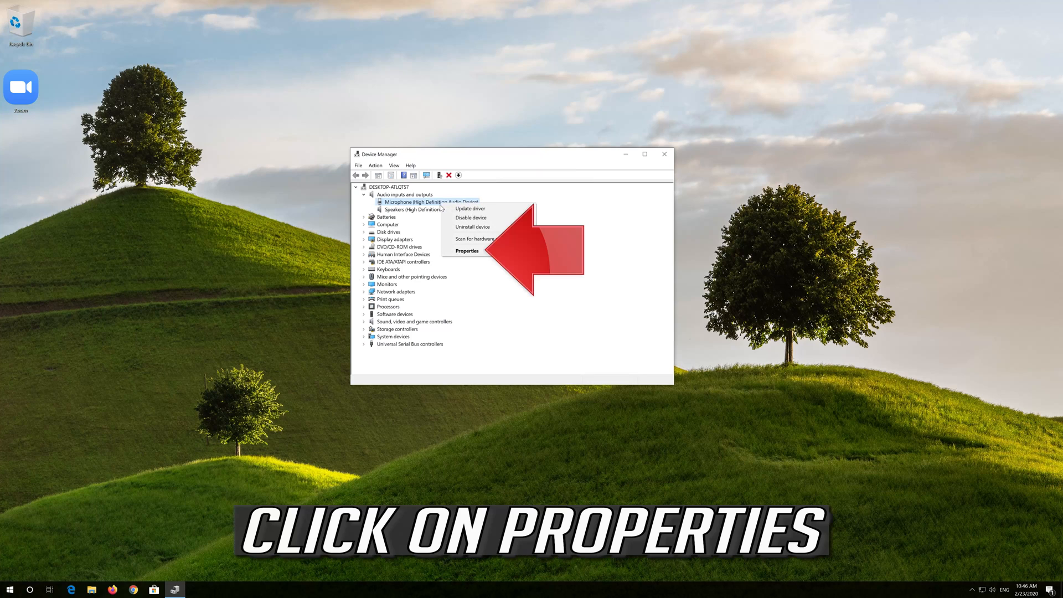
mouse_move(473, 226)
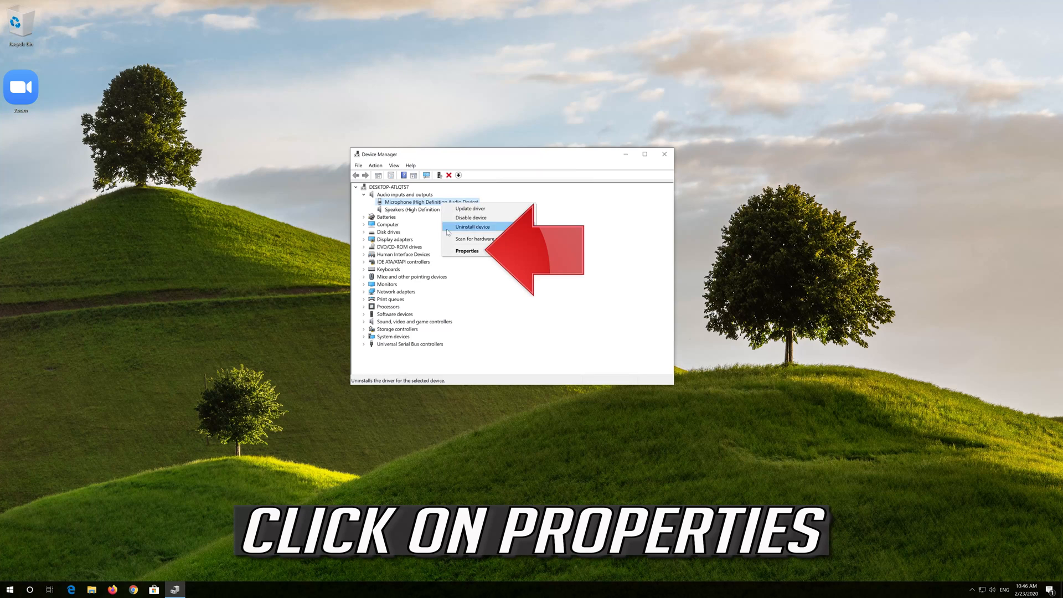
mouse_move(466, 252)
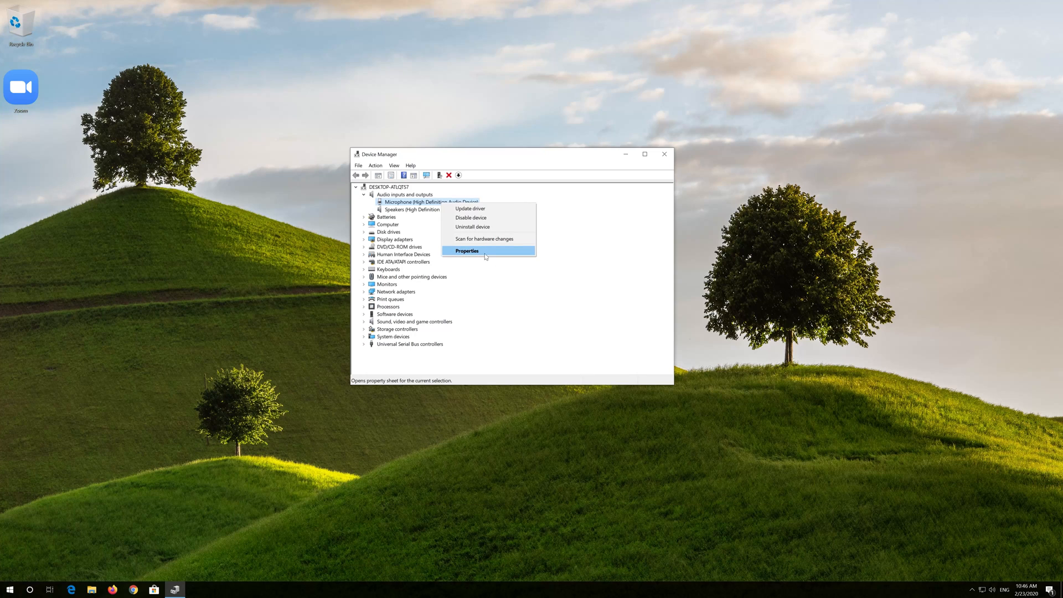
mouse_move(495, 253)
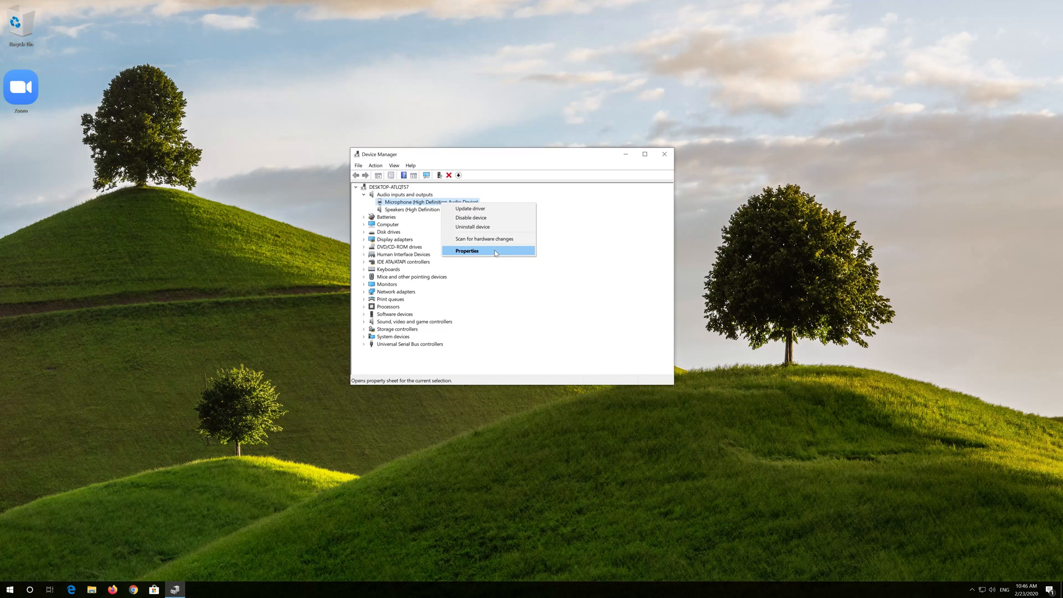
click(466, 252)
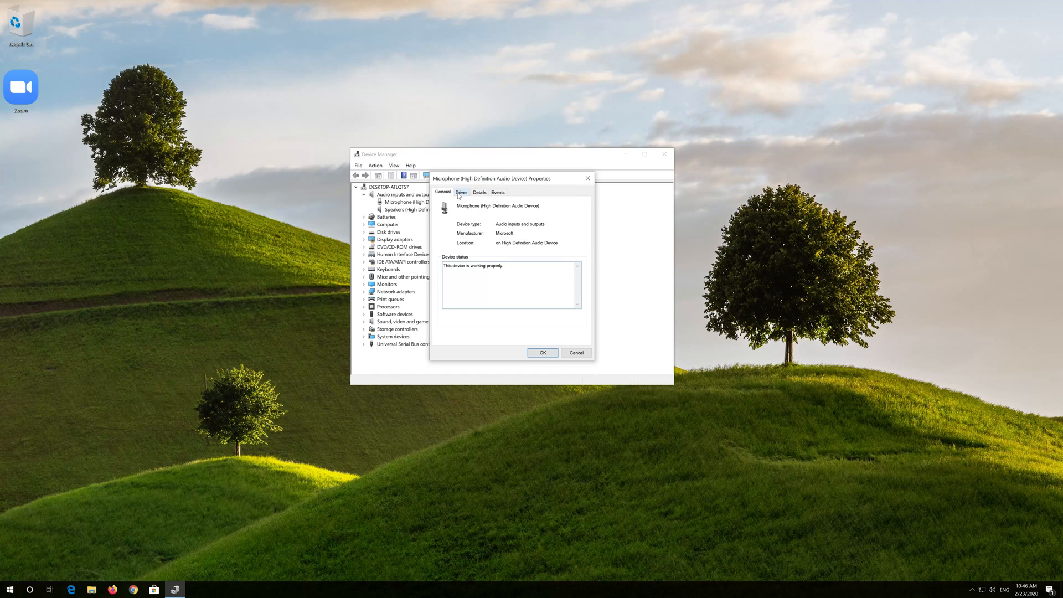
On the Driver tab, start the Update Driver wizard for the microphone
click(460, 192)
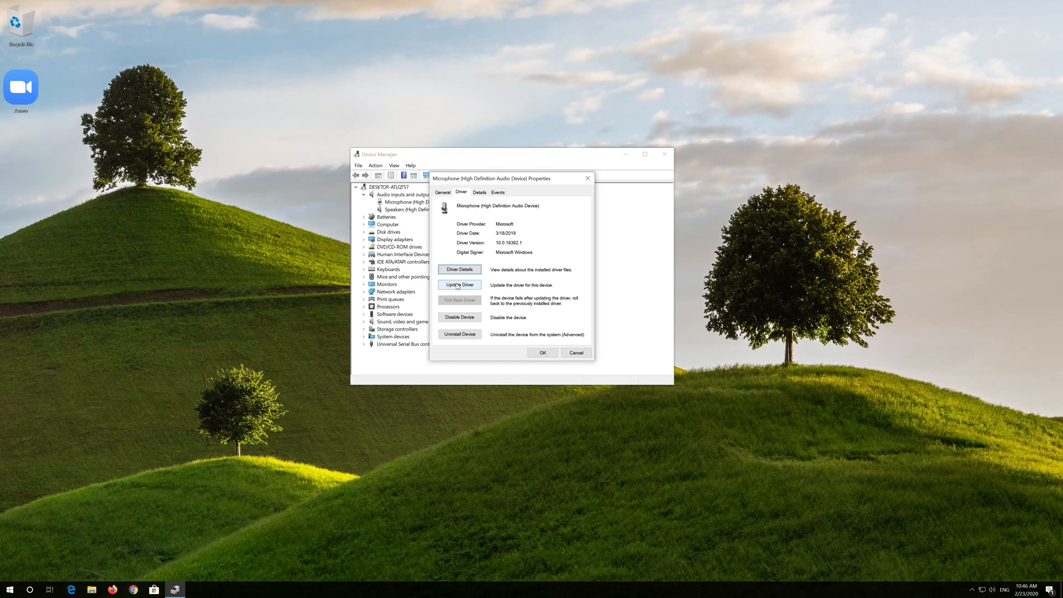
click(458, 285)
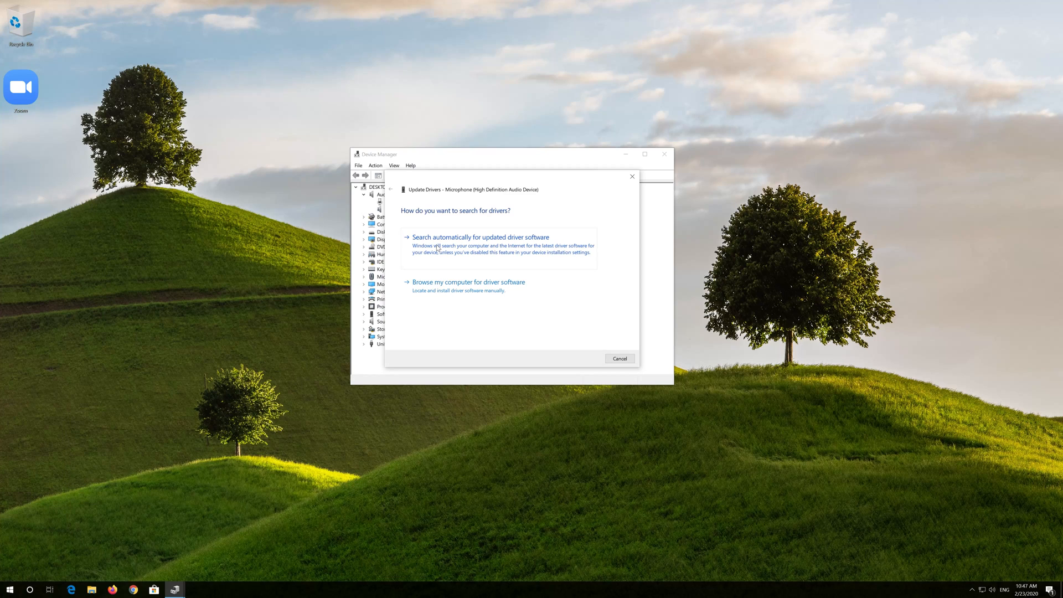
Search automatically for updated drivers; Windows reports the best drivers are already installed
click(480, 237)
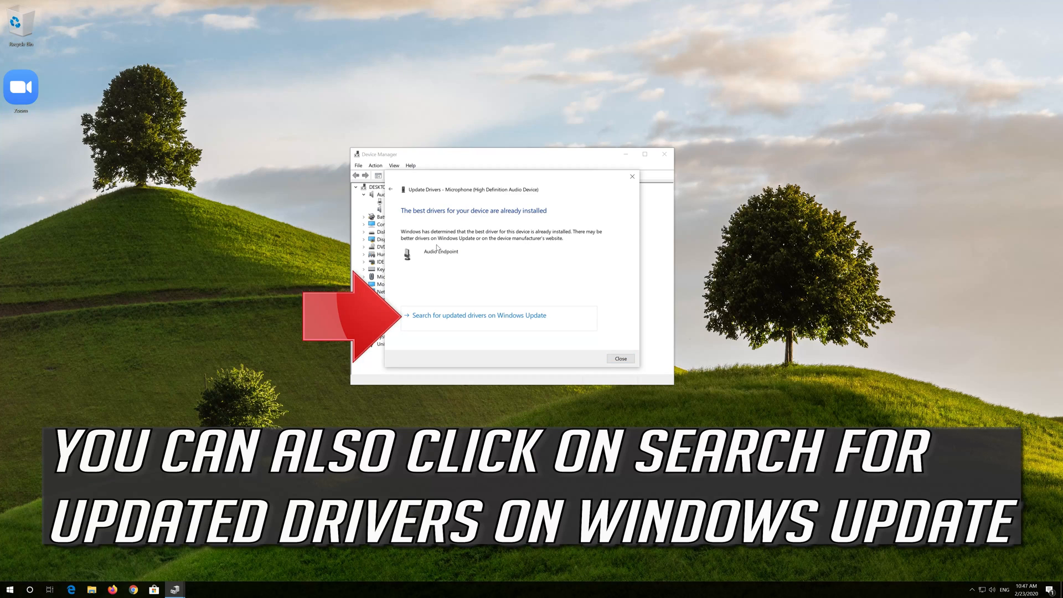
mouse_move(437, 246)
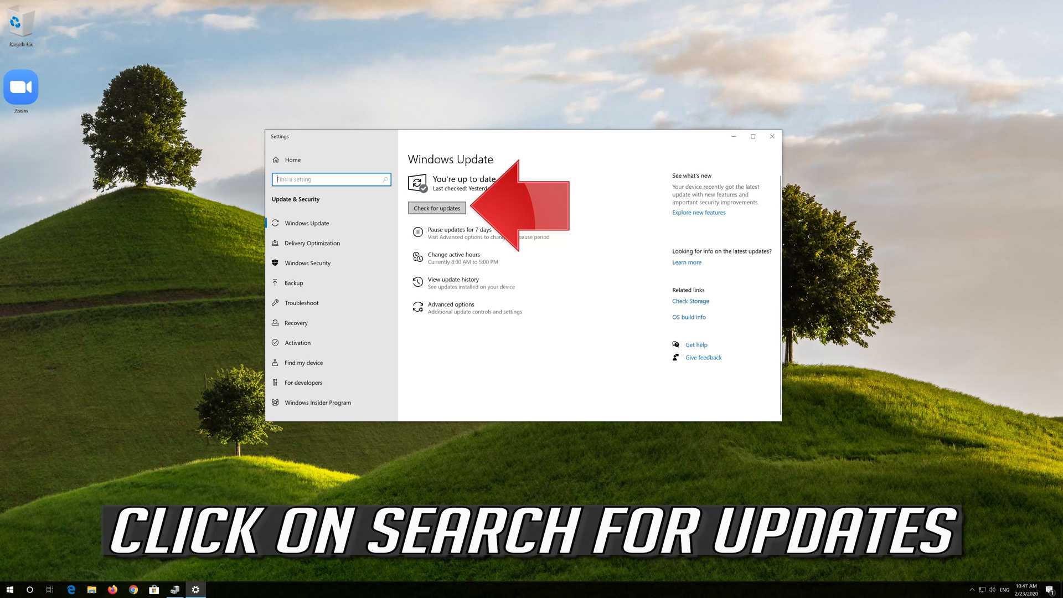
Check for updates so the Windows Defender security intelligence update starts downloading
click(436, 208)
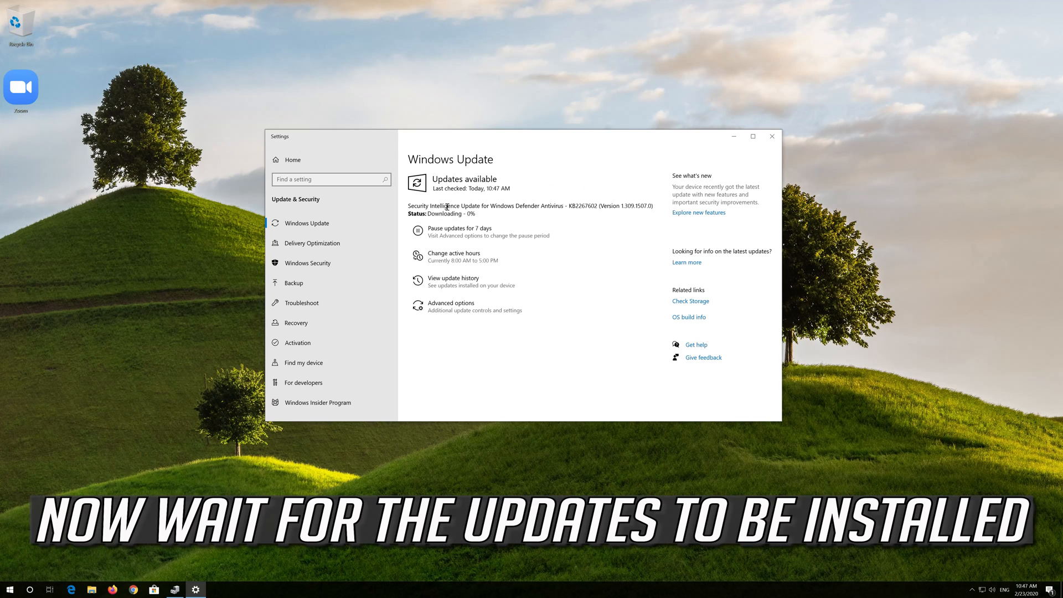
mouse_move(447, 206)
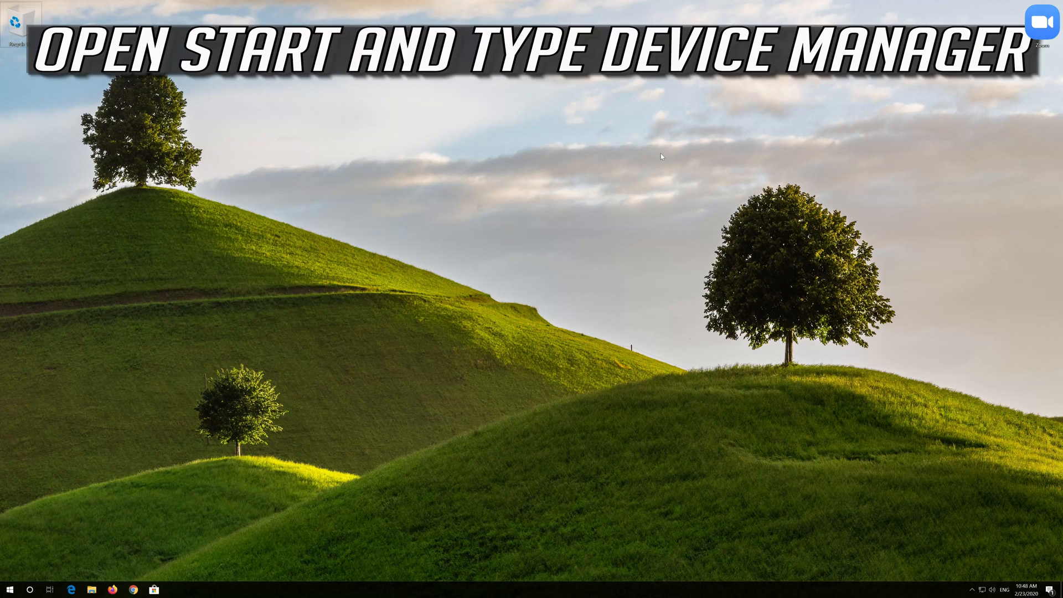
Reopen Device Manager and view the Microphone's properties under Audio inputs and outputs
text(device manager)
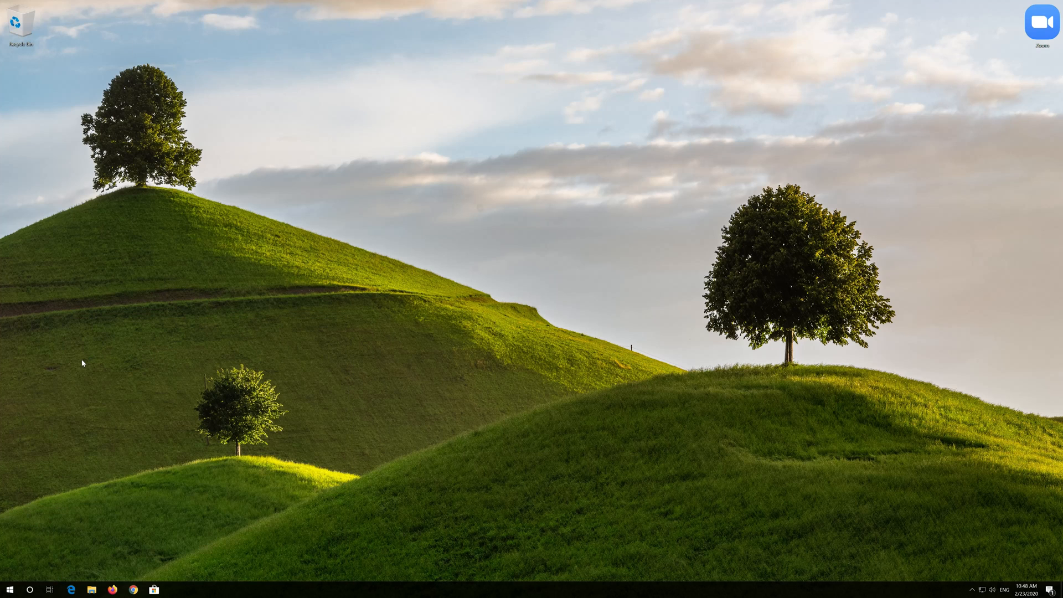
click(174, 589)
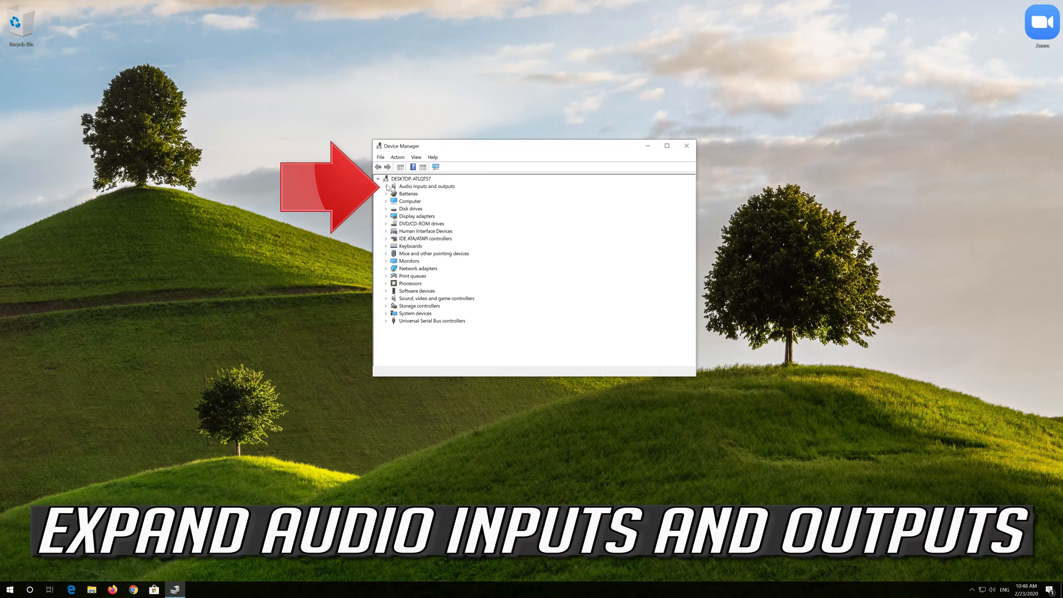
click(386, 186)
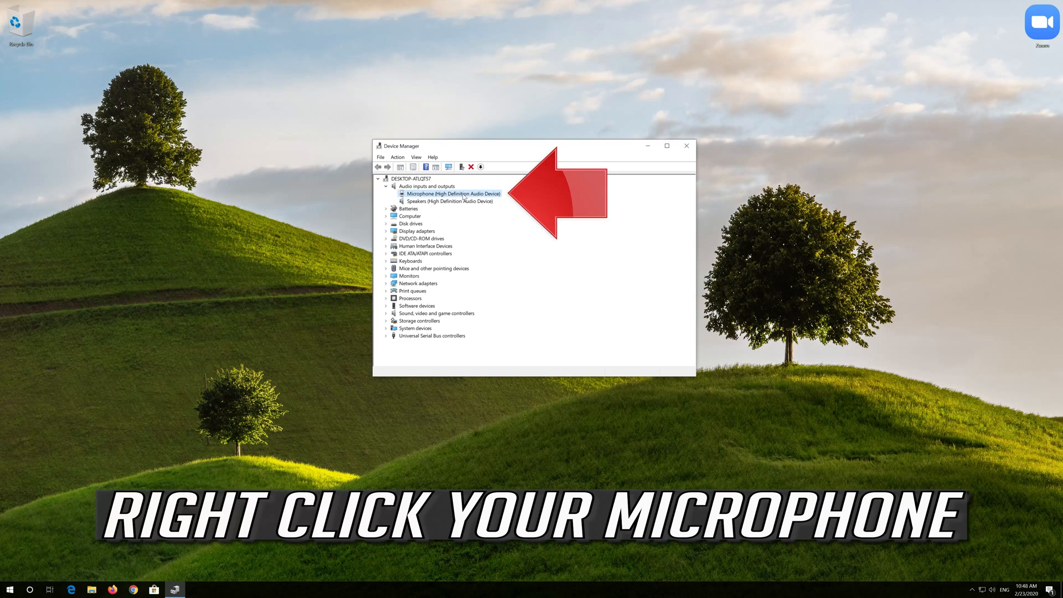
right_click(452, 193)
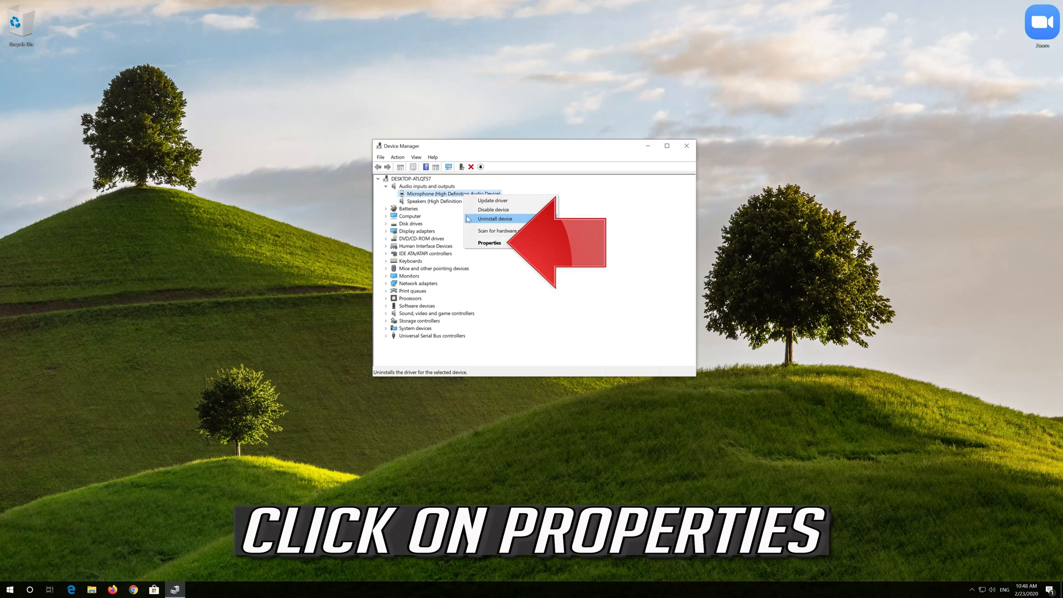
mouse_move(489, 243)
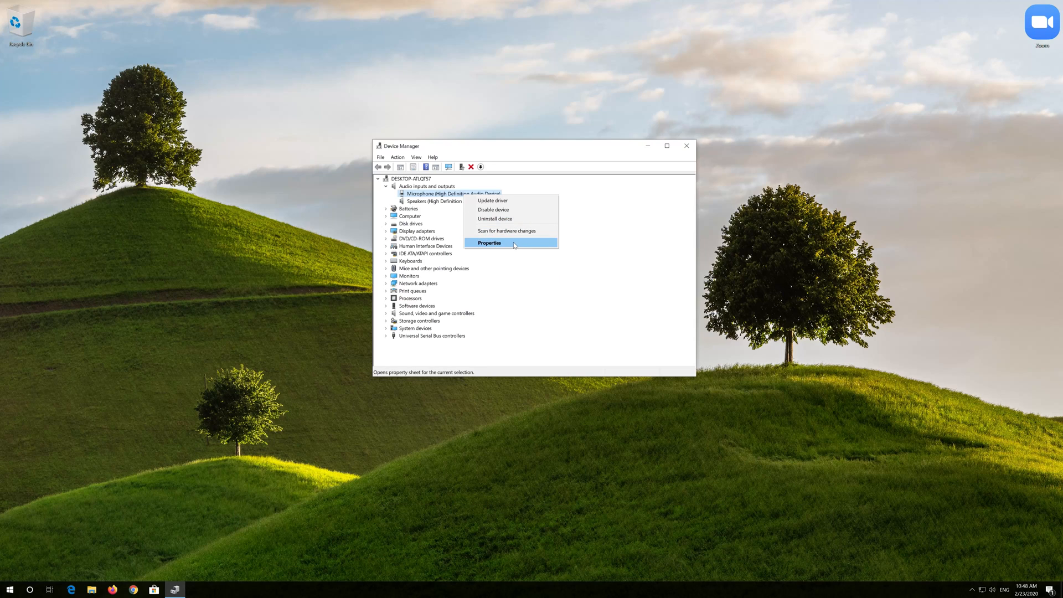
click(489, 243)
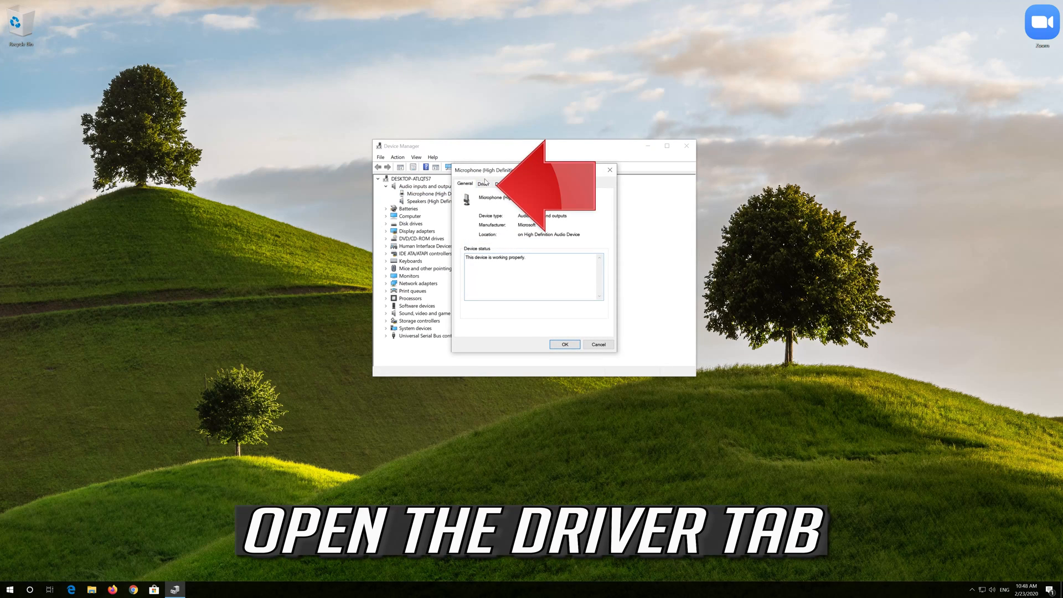
Uninstall the microphone from its Driver tab, confirm, and close Device Manager
click(483, 184)
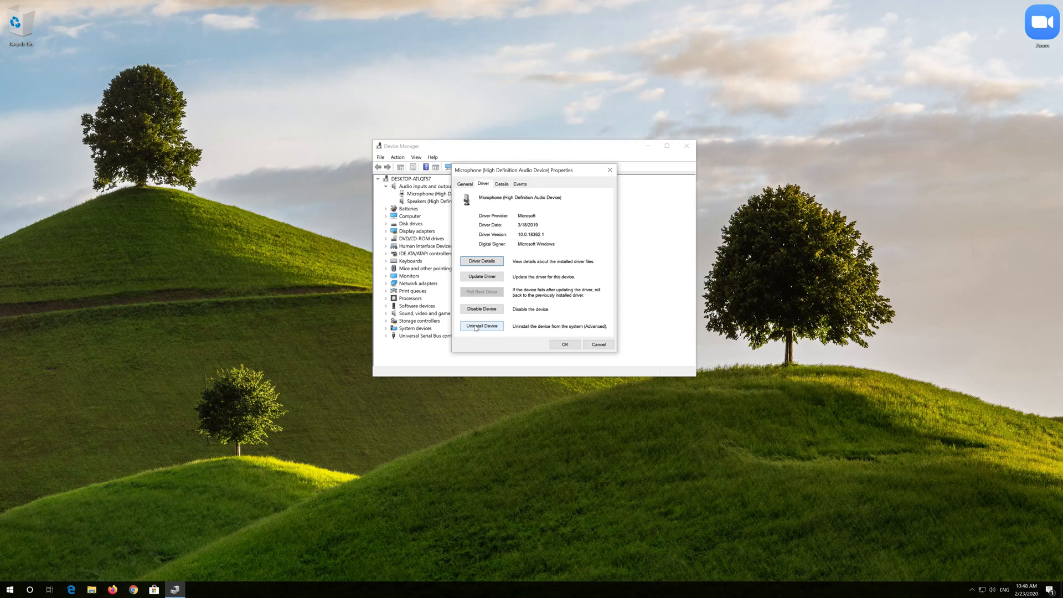
click(482, 325)
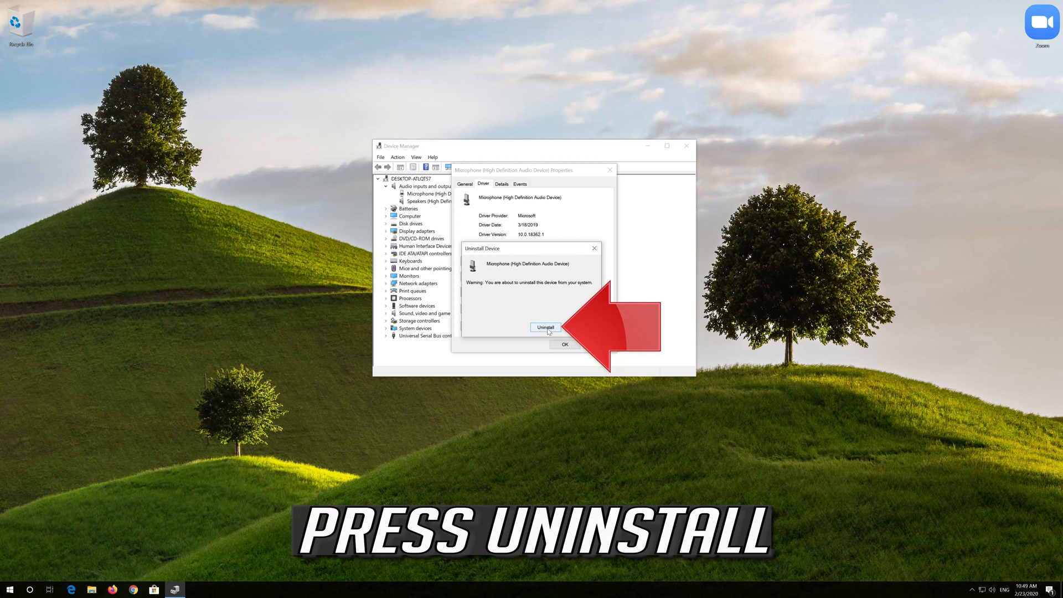
click(545, 328)
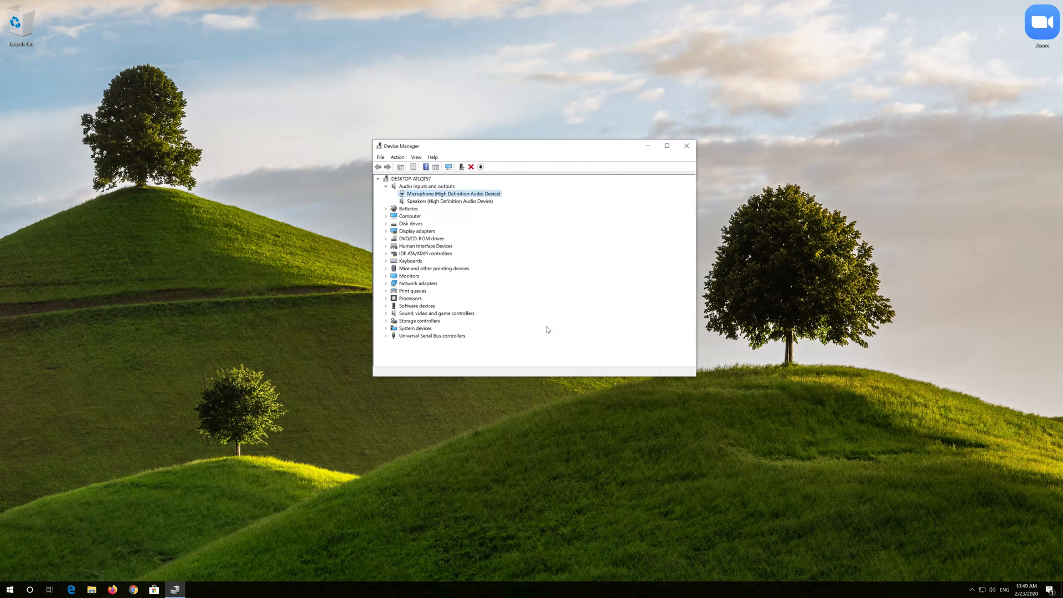
click(472, 168)
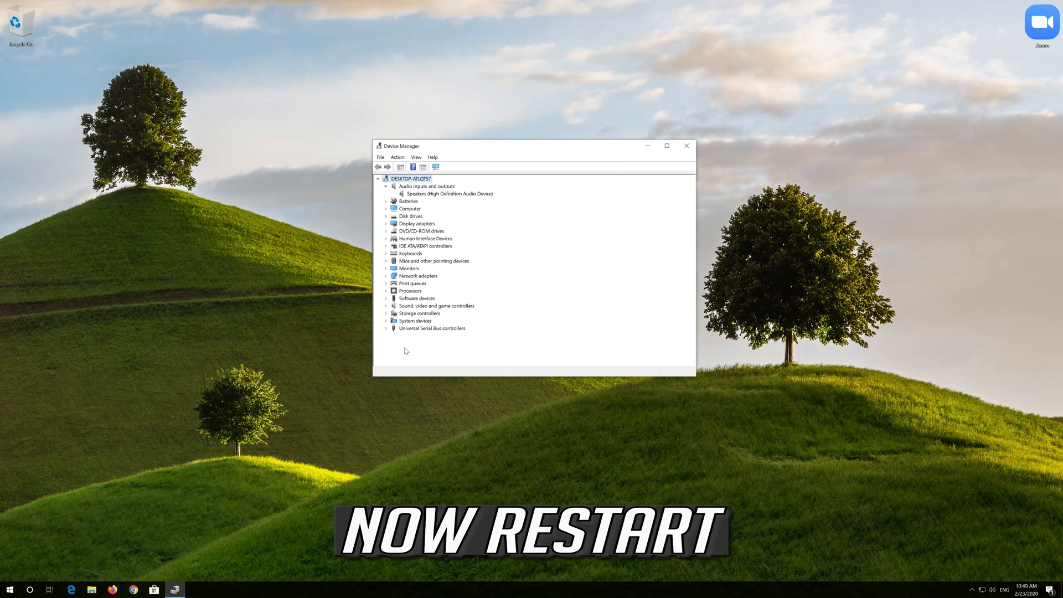
click(685, 147)
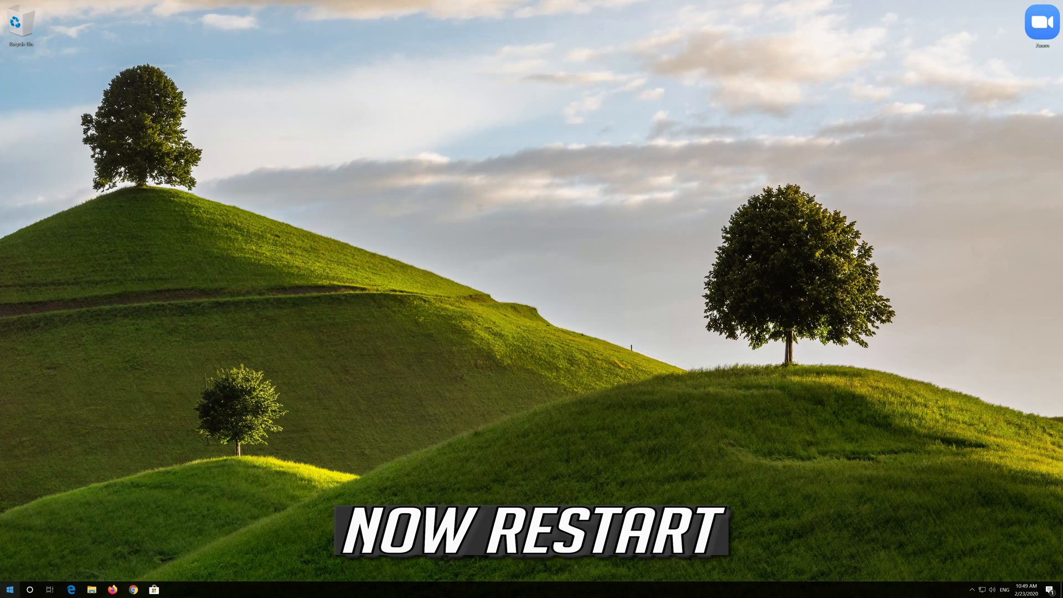
After restart, confirm the Microphone is listed again under Audio inputs and outputs, then close Device Manager
click(10, 588)
text(device)
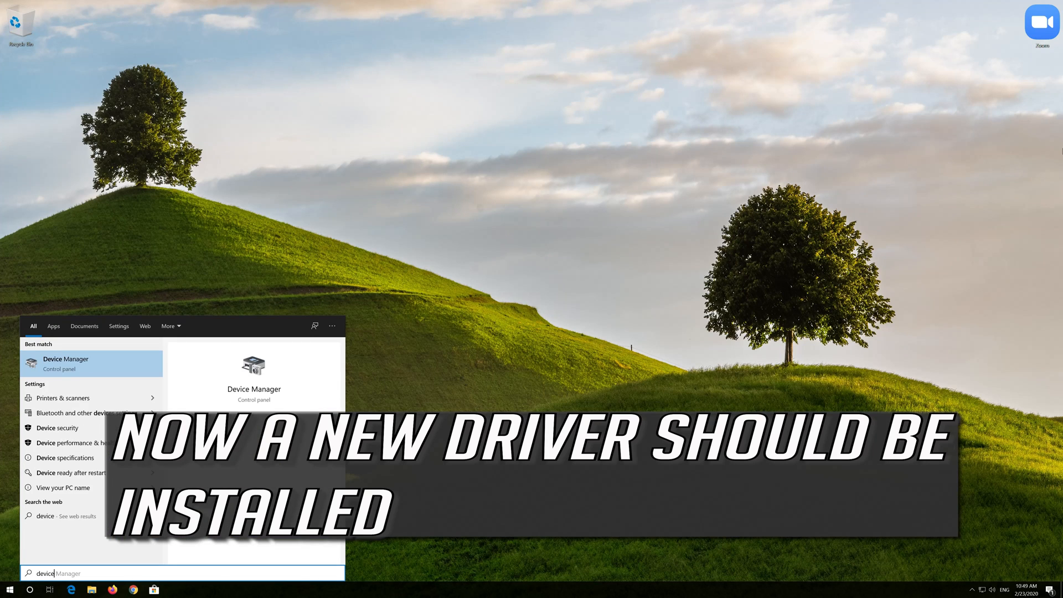
click(65, 363)
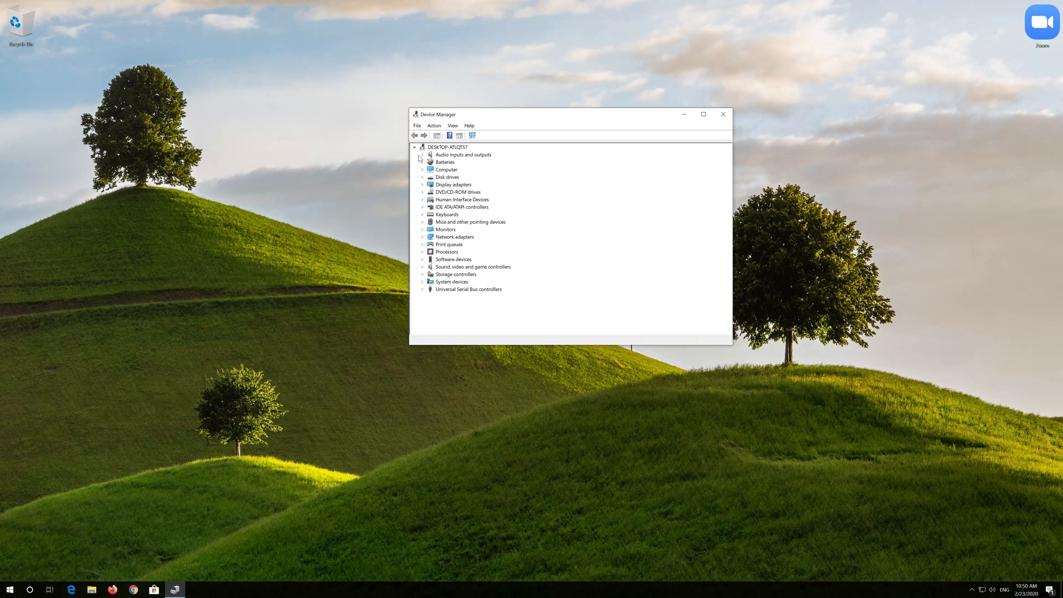
click(422, 155)
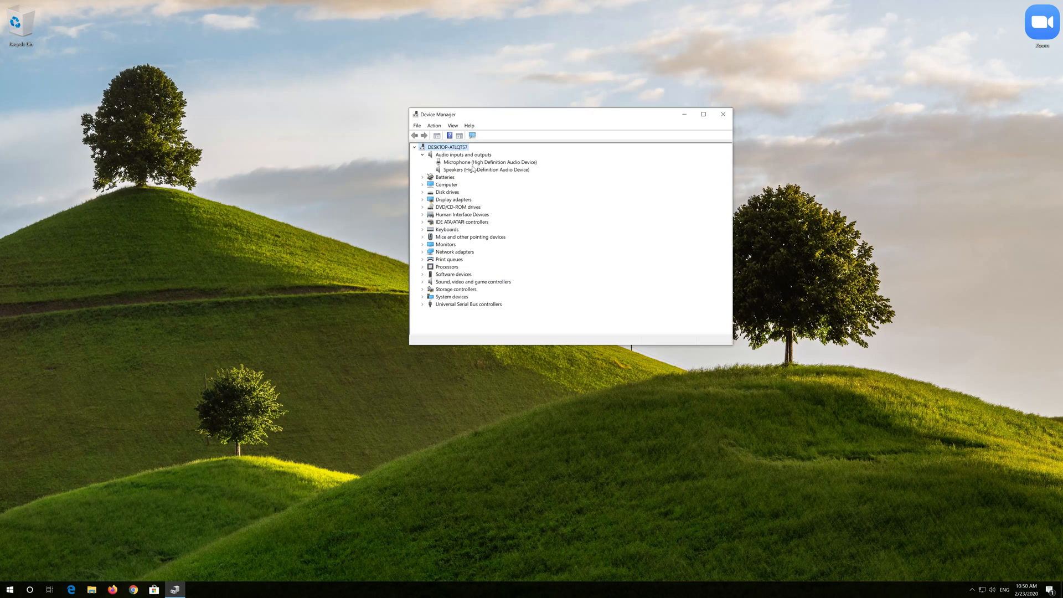
mouse_move(473, 170)
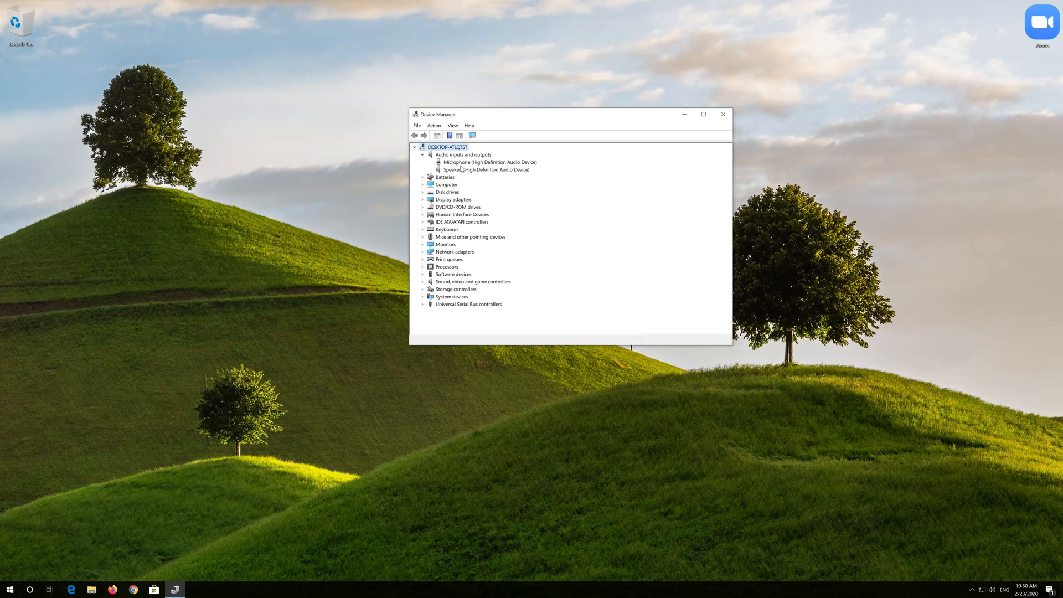
click(722, 114)
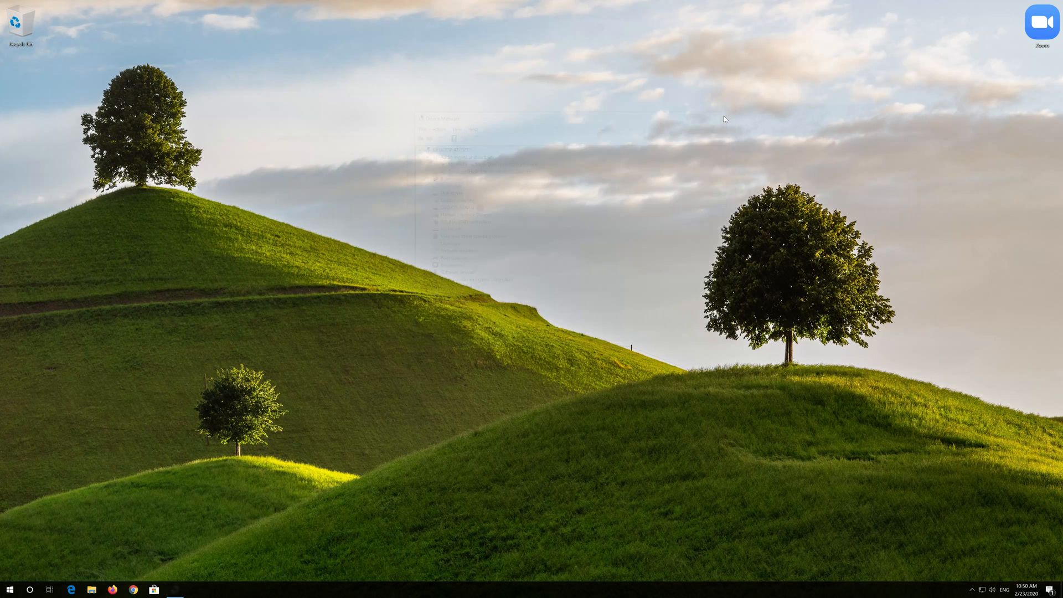